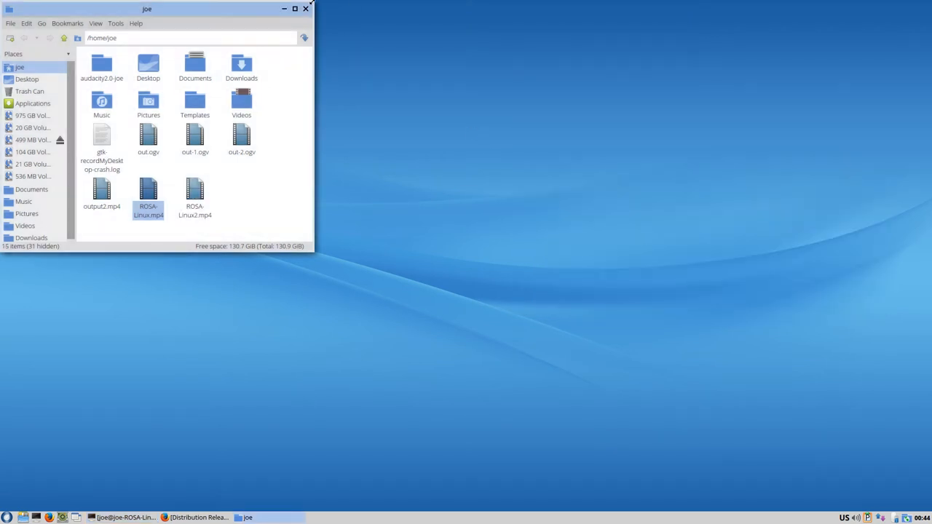
Swap the file manager for a maximized Firefox, scroll the ROSA page, then go to DistroWatch
{"action": "left_click", "coordinate": [292, 7]}
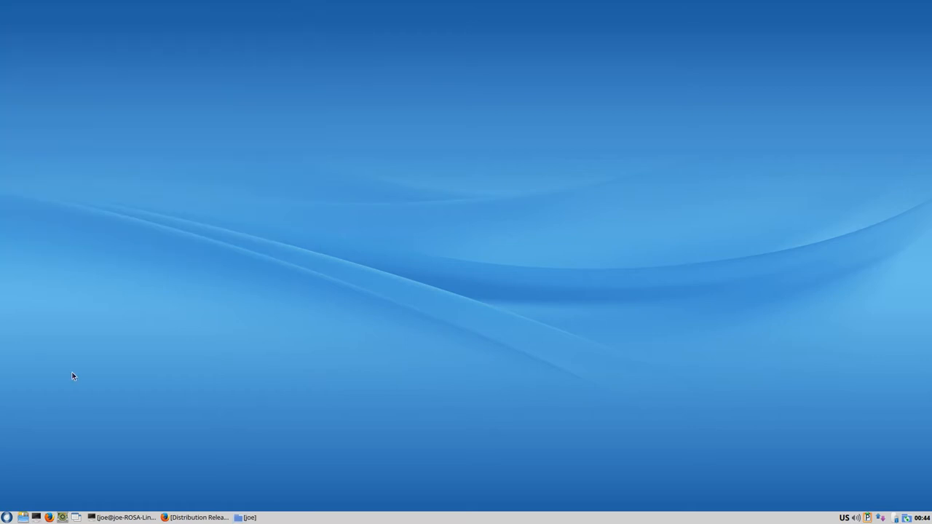
{"action": "left_click", "coordinate": [206, 517]}
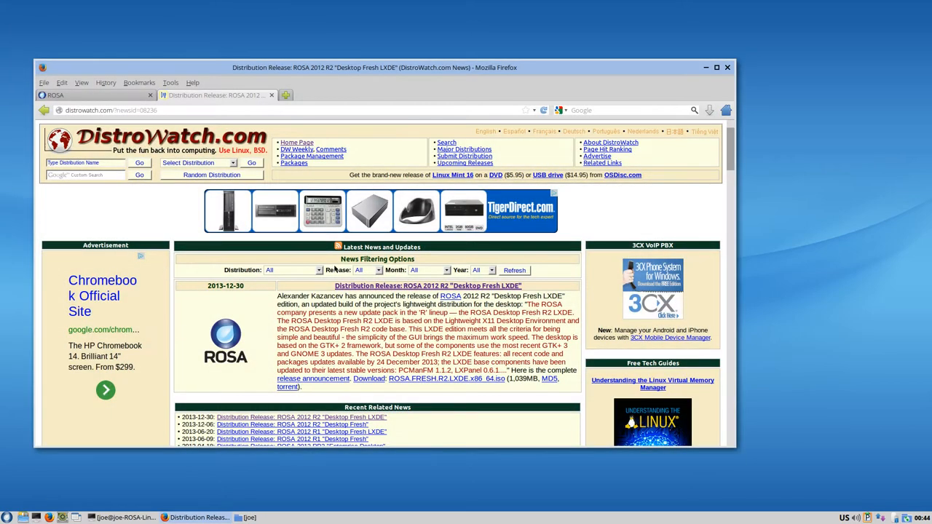
{"action": "scroll", "scroll_direction": "down", "scroll_amount": 3}
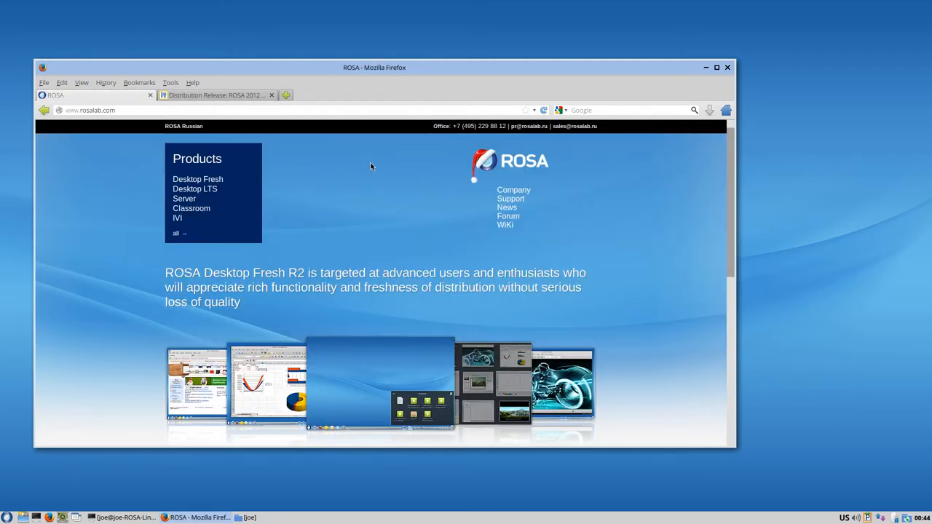
{"action": "left_click", "coordinate": [716, 67]}
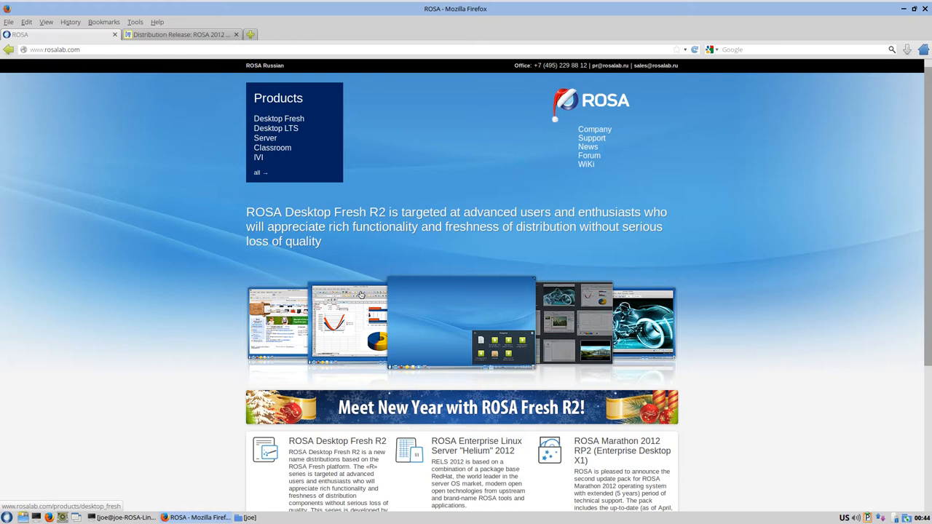
{"action": "scroll", "scroll_direction": "down", "scroll_amount": 3}
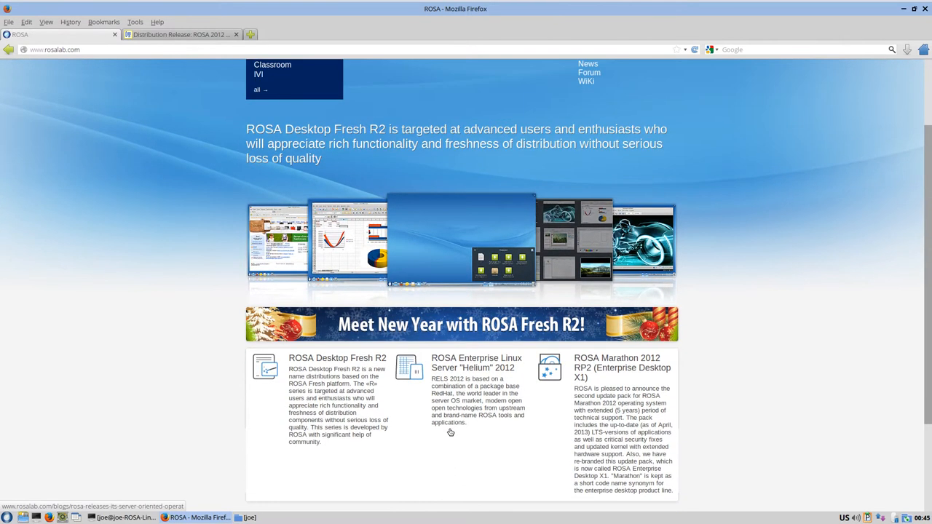
{"action": "left_click", "coordinate": [179, 34]}
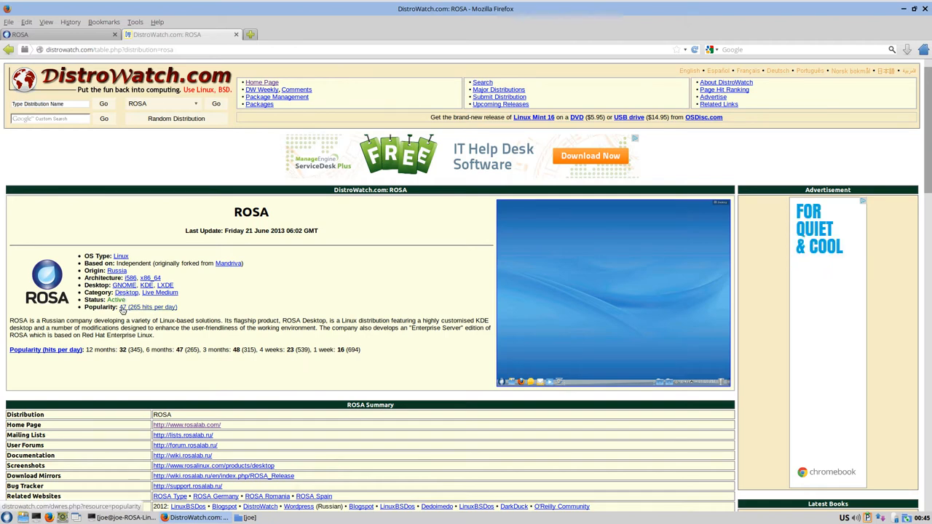
Scroll through the DistroWatch ROSA page's summary table and related news list
{"action": "scroll", "scroll_direction": "down", "scroll_amount": 3}
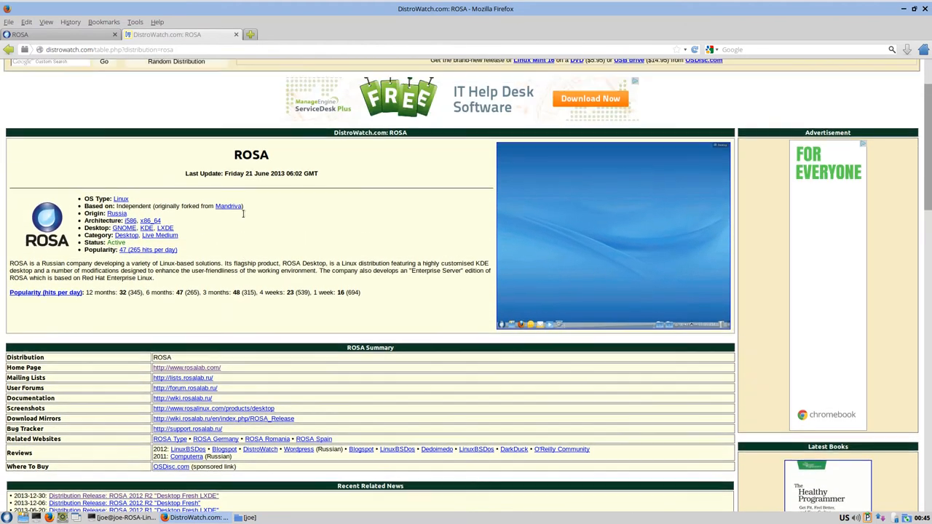
{"action": "scroll", "scroll_direction": "down", "scroll_amount": 3}
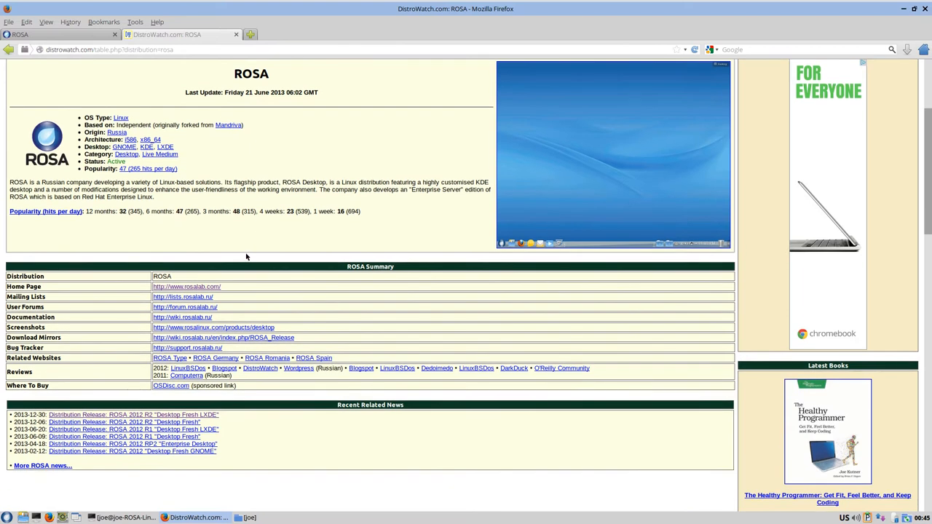
{"action": "scroll", "scroll_direction": "down", "scroll_amount": 3}
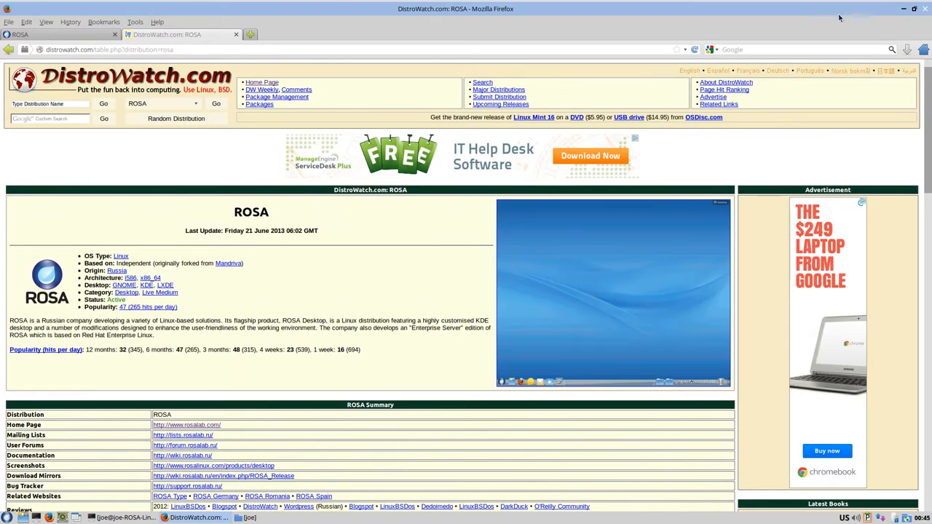
{"action": "mouse_move", "coordinate": [462, 69]}
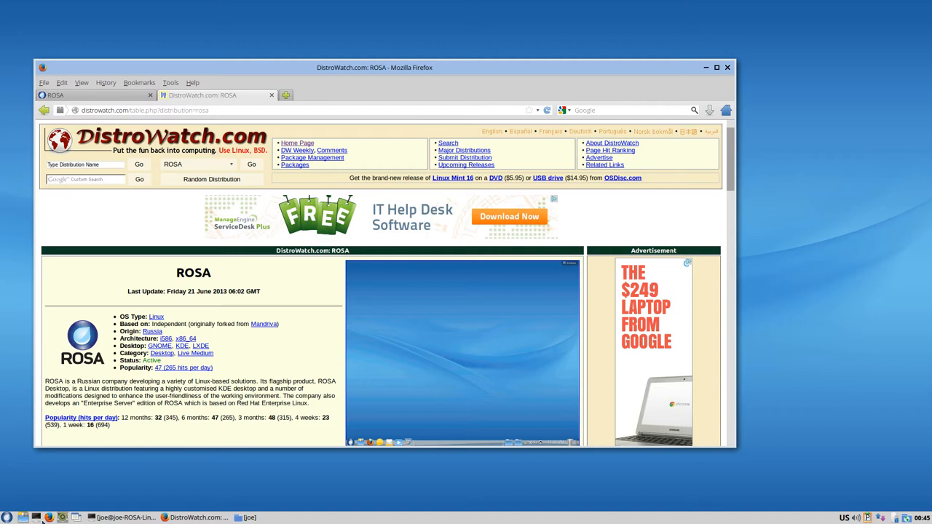
Centre the home folder window, inspect Templates and out-2.ogv, then visit Trash Can and Applications
{"action": "left_click", "coordinate": [249, 513]}
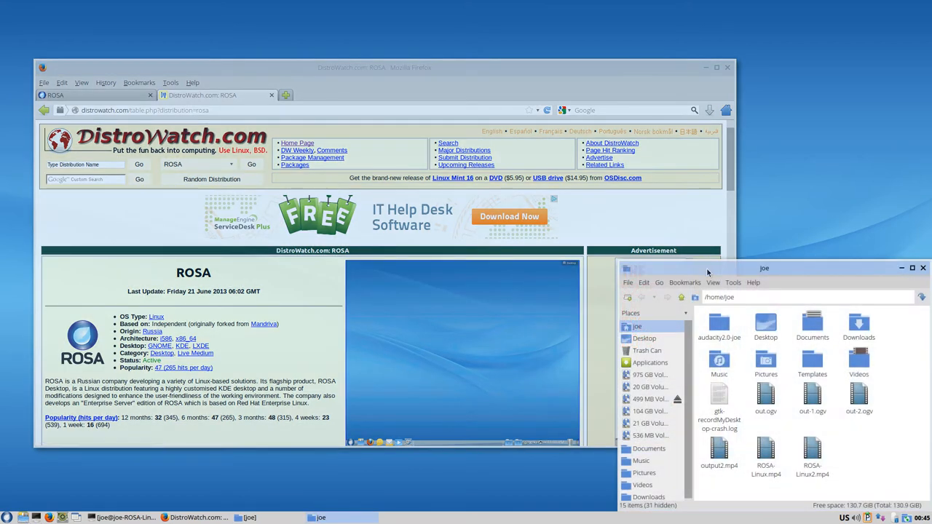
{"action": "left_click_drag", "start_coordinate": [764, 268], "coordinate": [473, 95]}
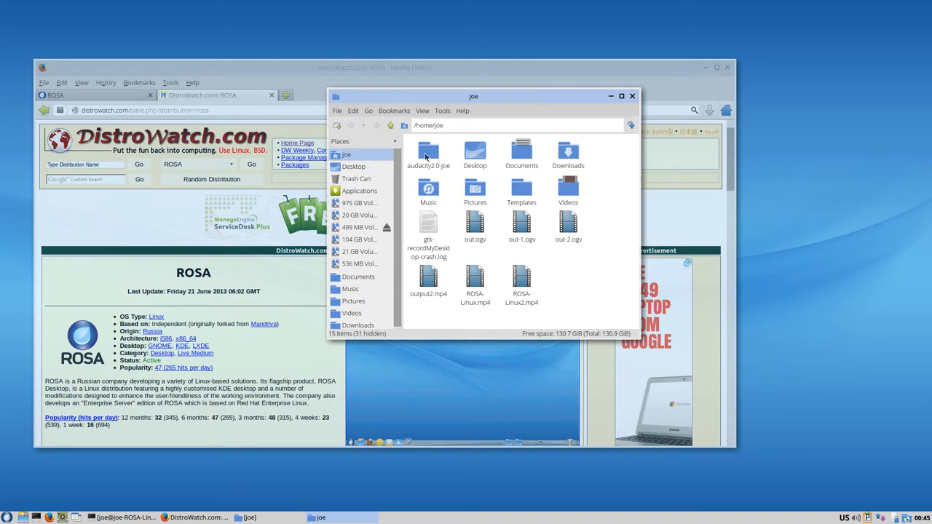
{"action": "left_click", "coordinate": [521, 190]}
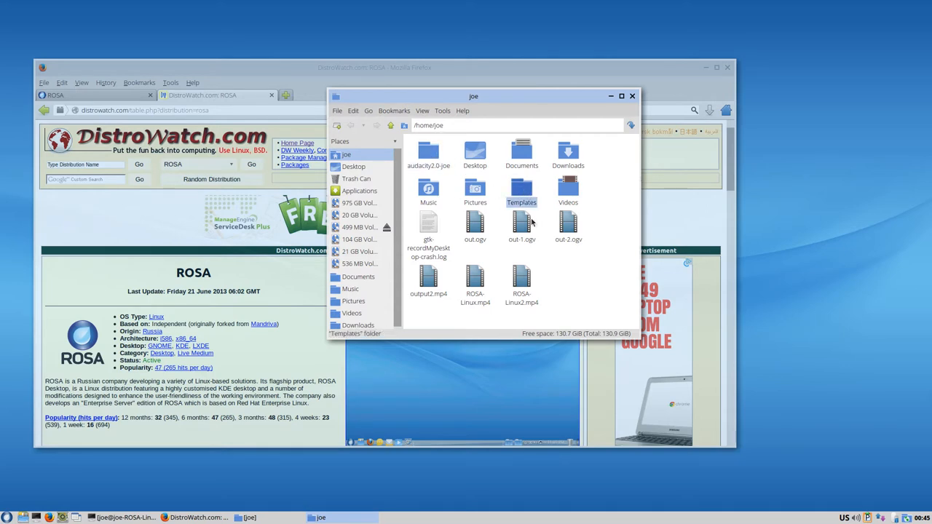
{"action": "left_click", "coordinate": [568, 225]}
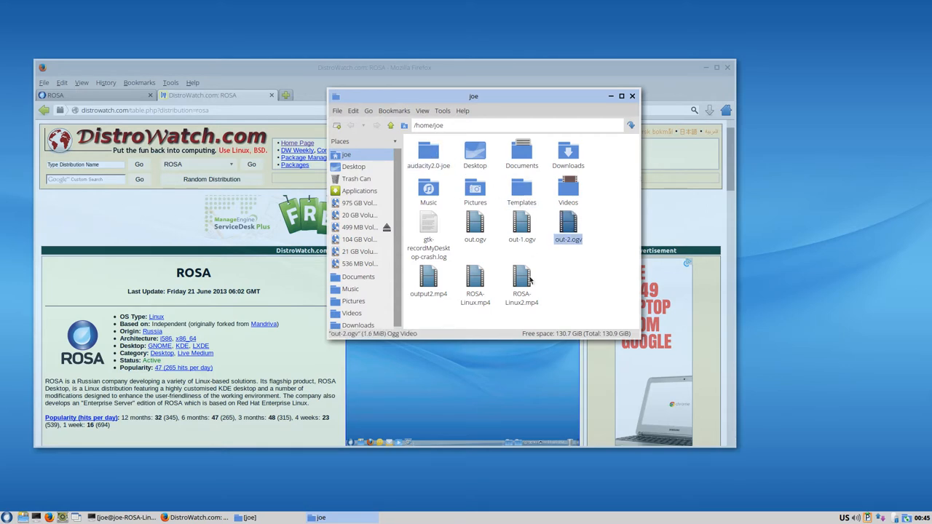
{"action": "left_click", "coordinate": [429, 226]}
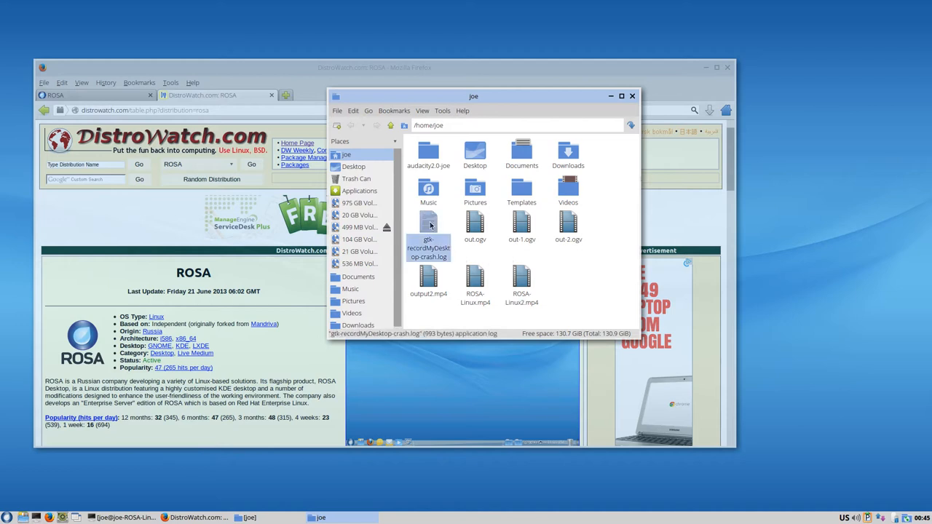
{"action": "left_click", "coordinate": [355, 178]}
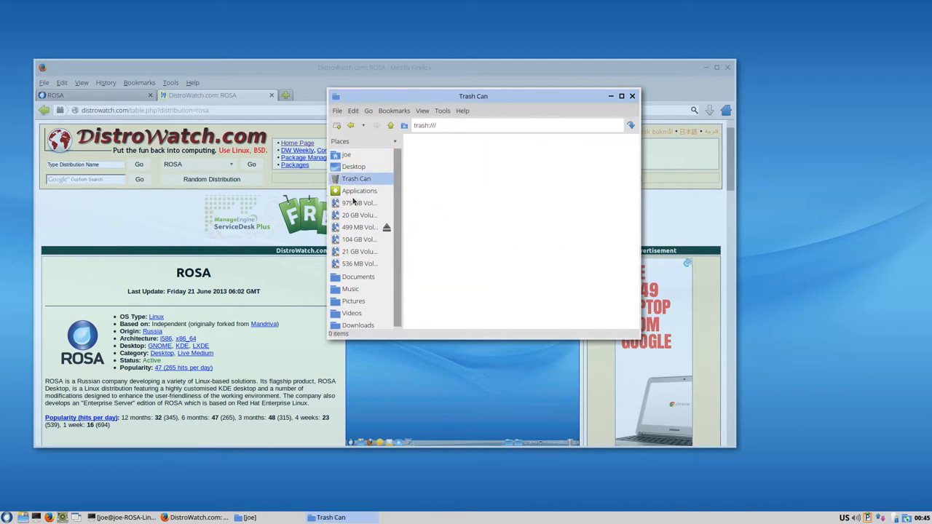
{"action": "left_click", "coordinate": [357, 190]}
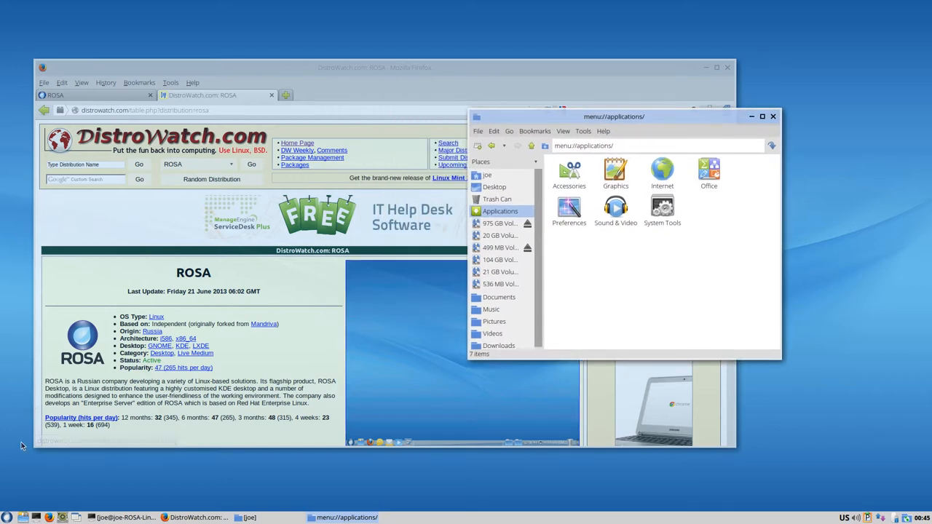
{"action": "mouse_move", "coordinate": [310, 80]}
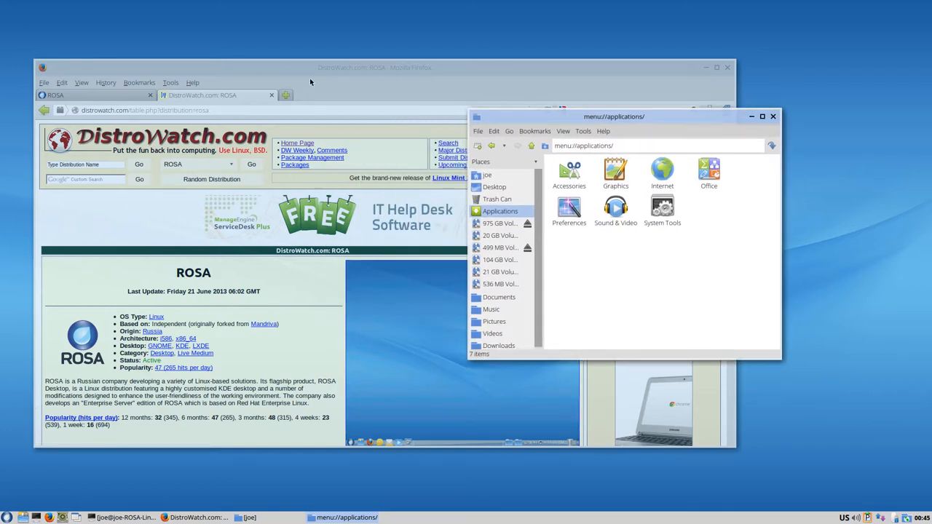
{"action": "mouse_move", "coordinate": [656, 117]}
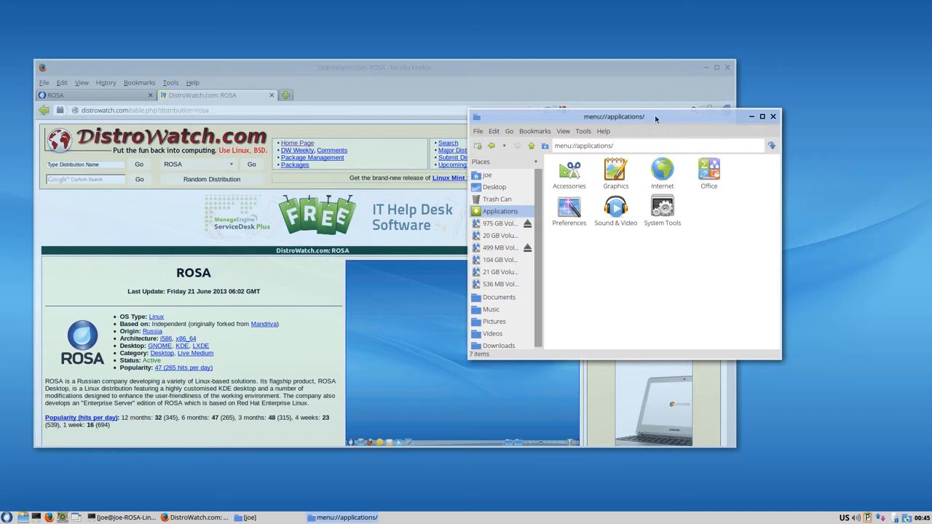
{"action": "left_click", "coordinate": [582, 131]}
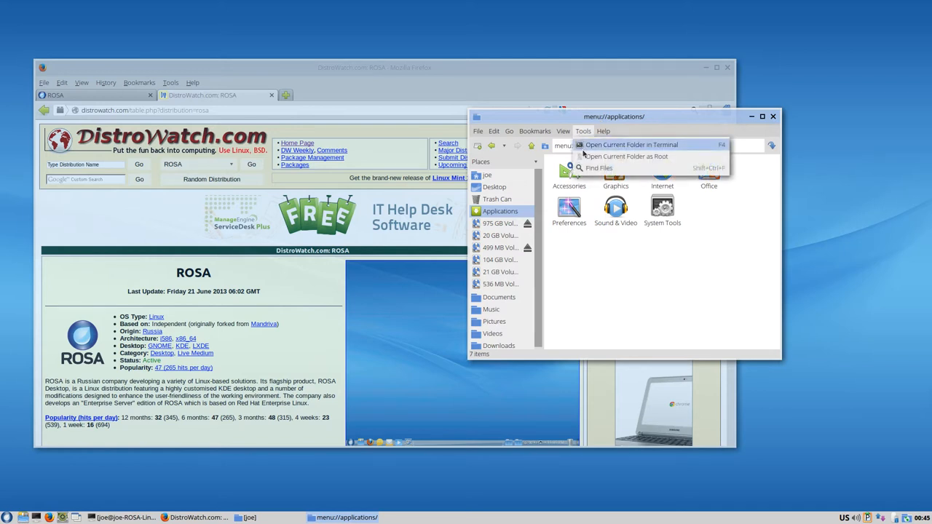
{"action": "left_click", "coordinate": [562, 131]}
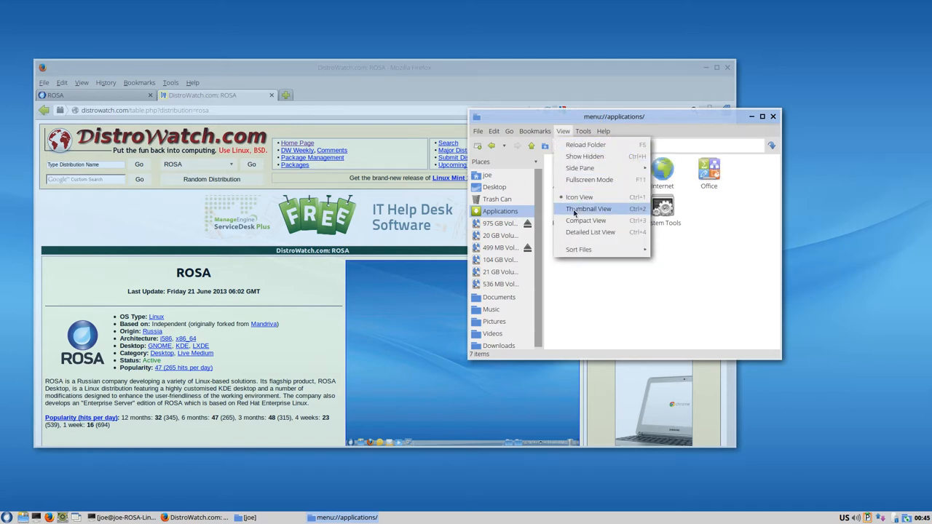
{"action": "left_click", "coordinate": [478, 131]}
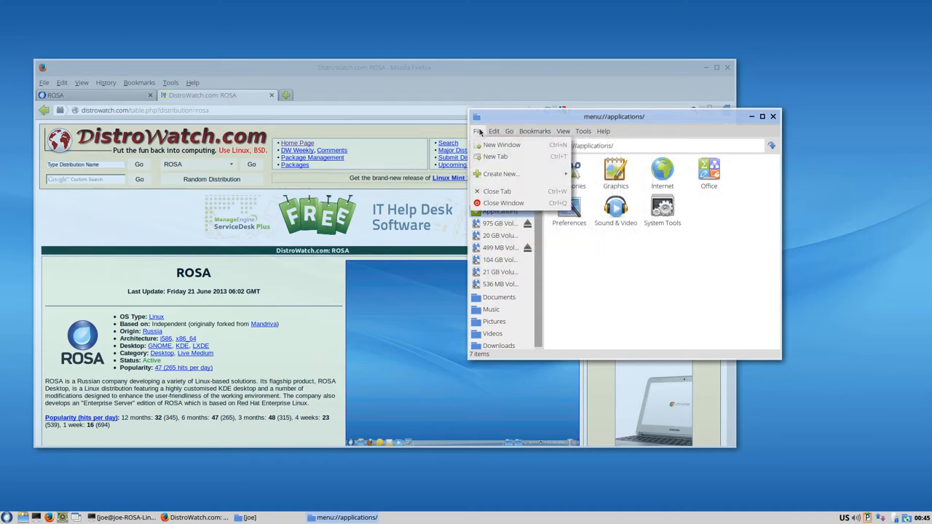
{"action": "left_click", "coordinate": [563, 131]}
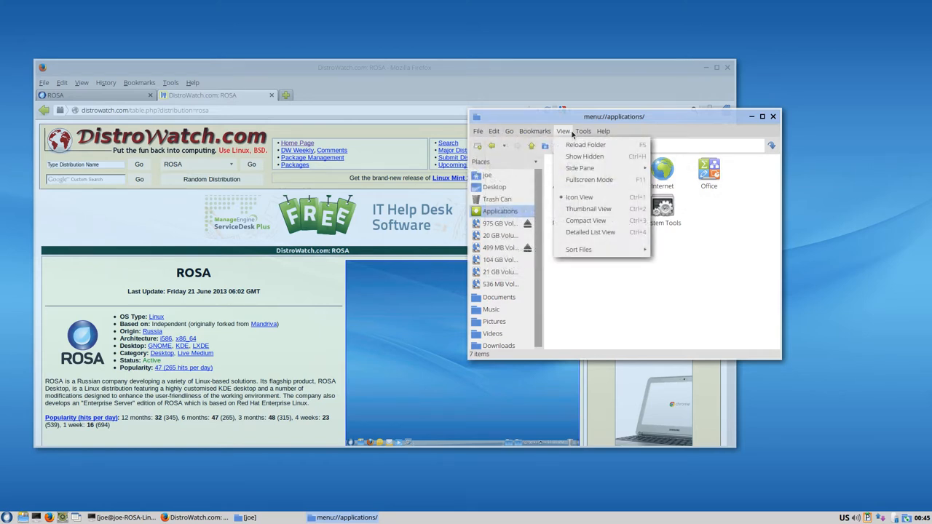
{"action": "left_click", "coordinate": [583, 131]}
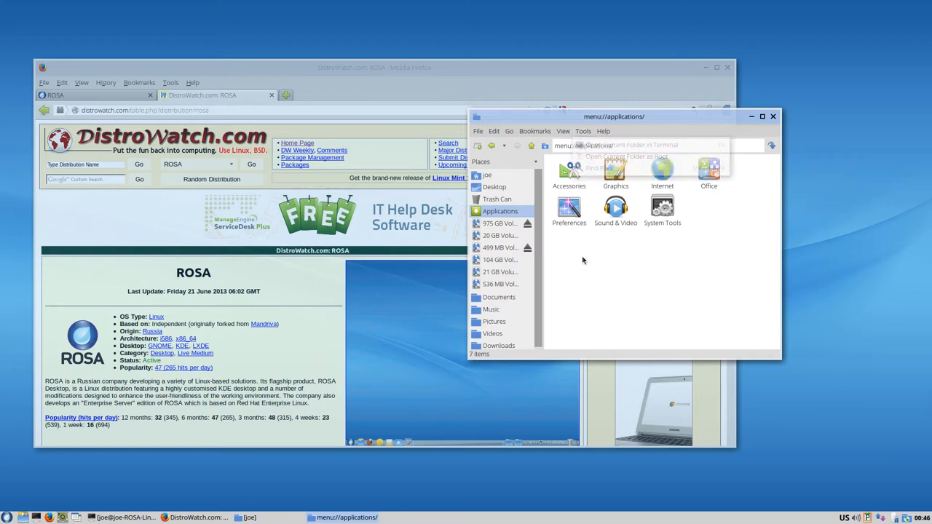
{"action": "left_click", "coordinate": [534, 131]}
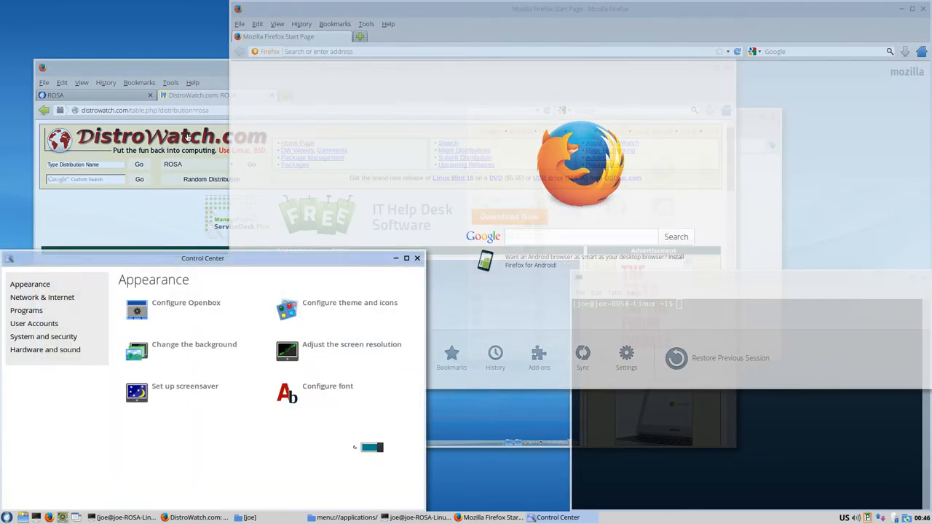
Centre Control Center, view User Accounts and Hardware and sound, and check keyboard/mouse/touchpad settings
{"action": "left_click_drag", "start_coordinate": [202, 257], "coordinate": [322, 181]}
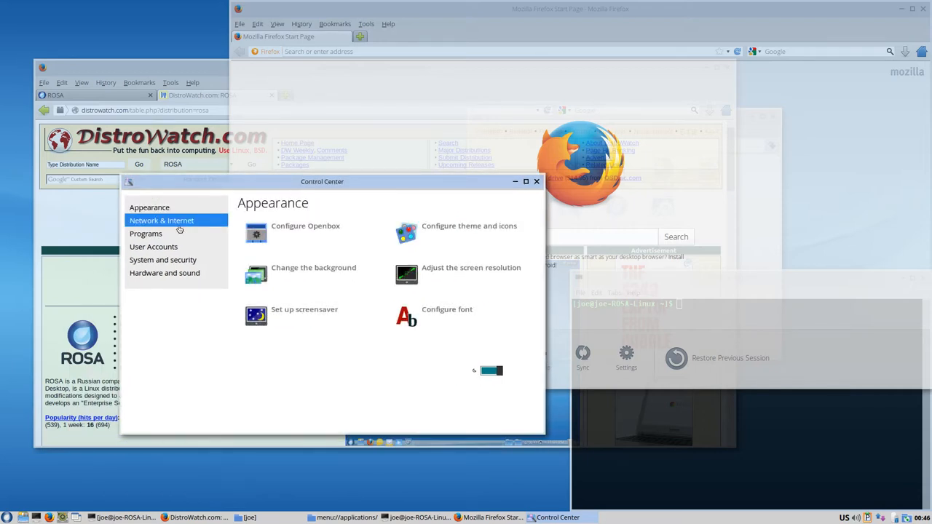
{"action": "left_click", "coordinate": [153, 247]}
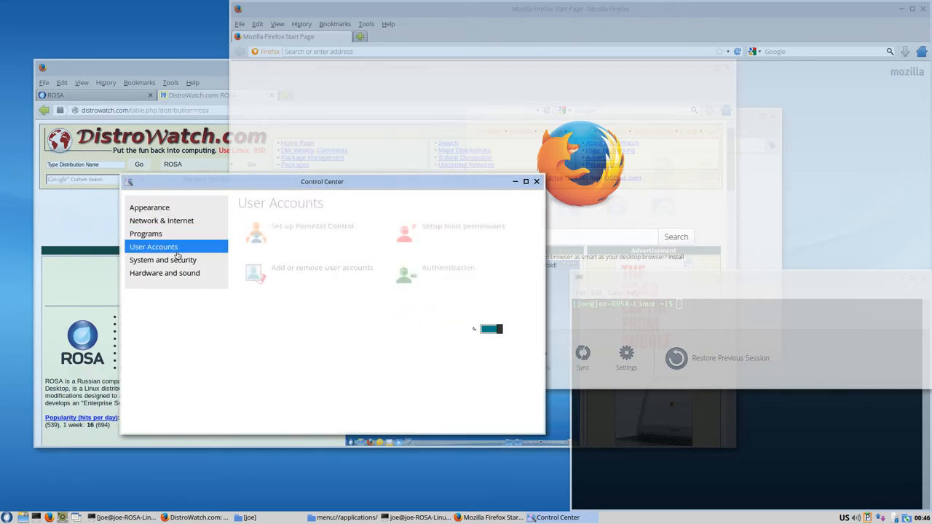
{"action": "left_click", "coordinate": [165, 273]}
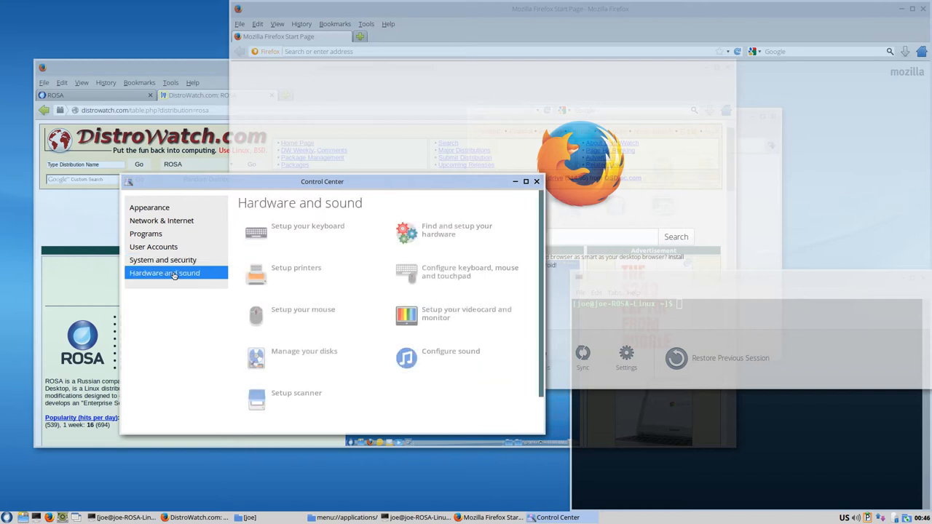
{"action": "left_click", "coordinate": [307, 230]}
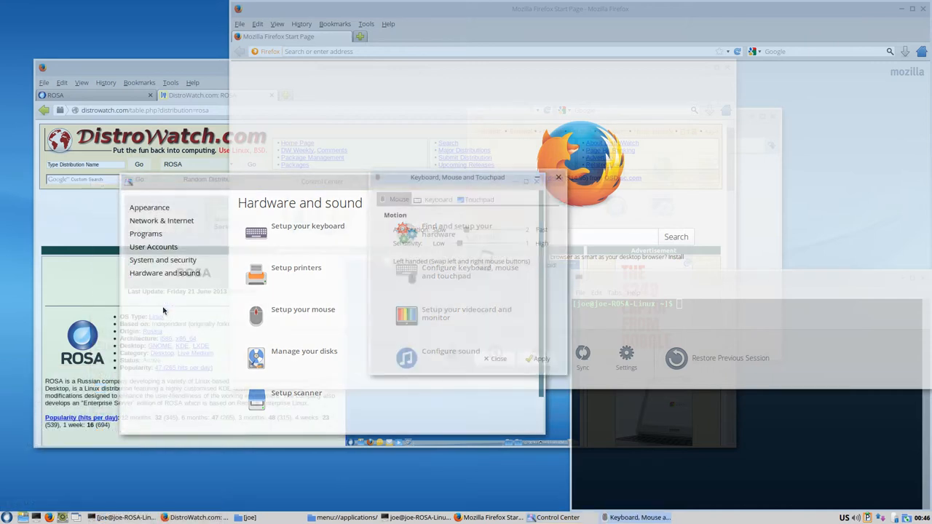
{"action": "left_click", "coordinate": [433, 198]}
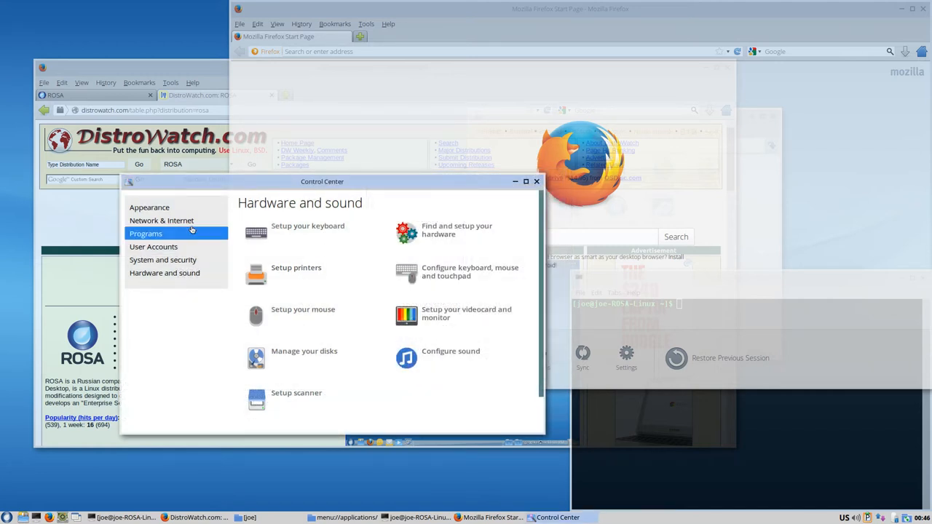
{"action": "mouse_move", "coordinate": [489, 320]}
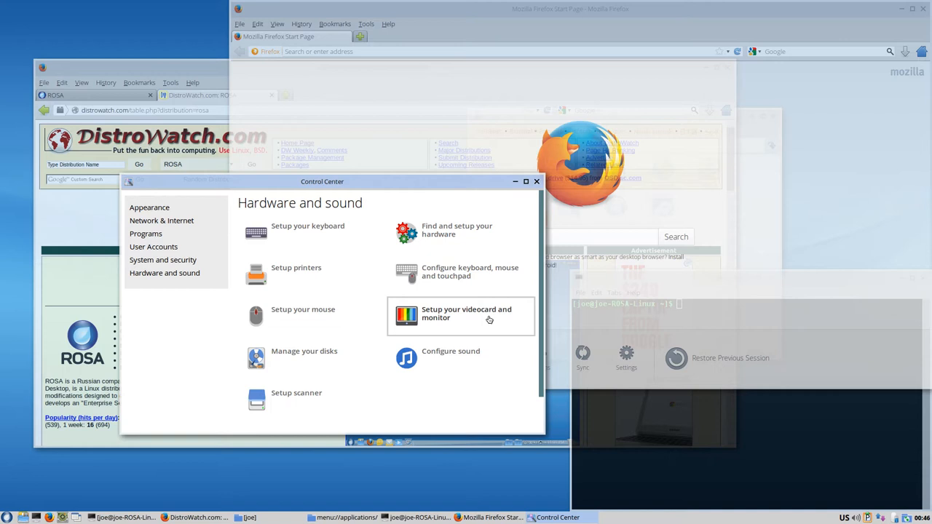
{"action": "mouse_move", "coordinate": [475, 311]}
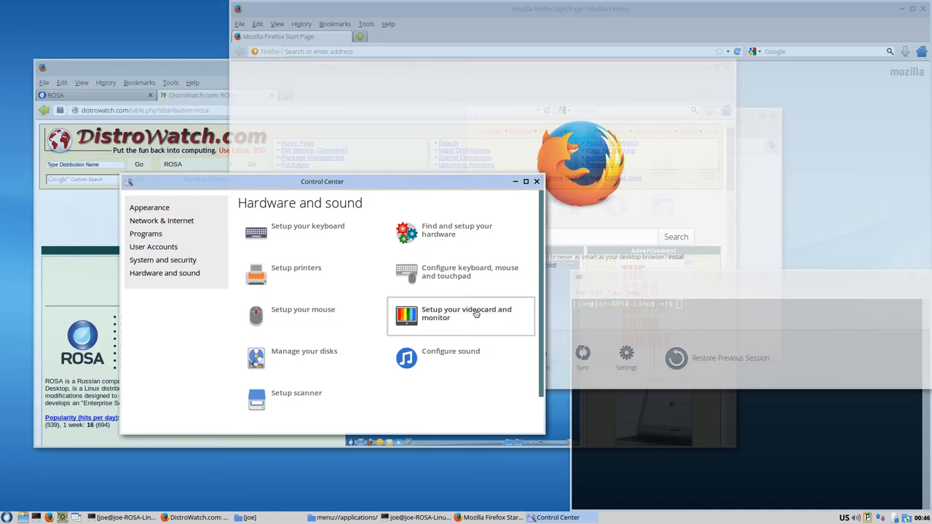
Choose the vesa X server driver, review and cancel screen resolution, then close Control Center
{"action": "left_click", "coordinate": [466, 315]}
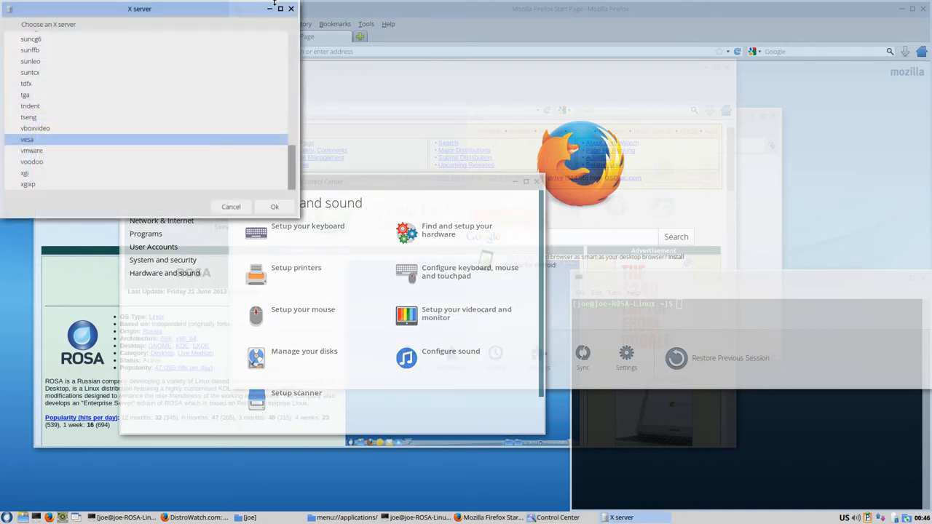
{"action": "left_click", "coordinate": [274, 207]}
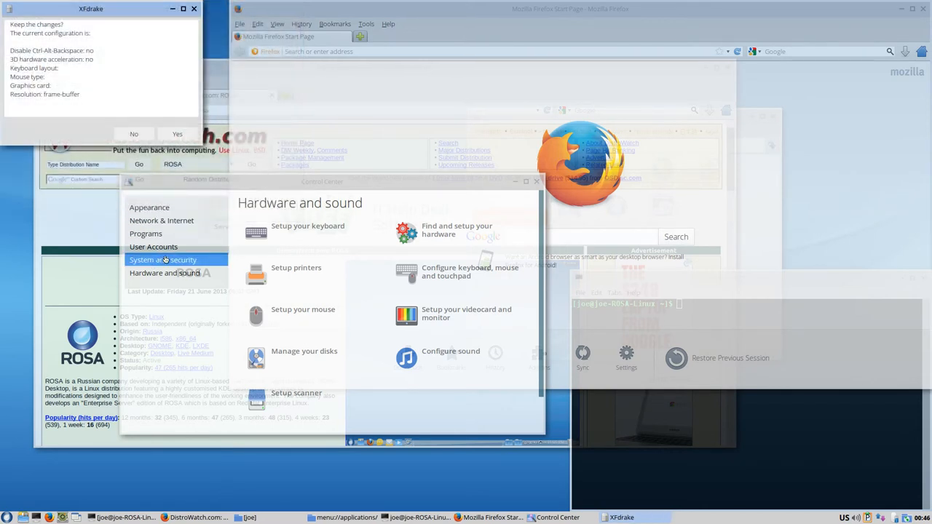
{"action": "mouse_move", "coordinate": [173, 354]}
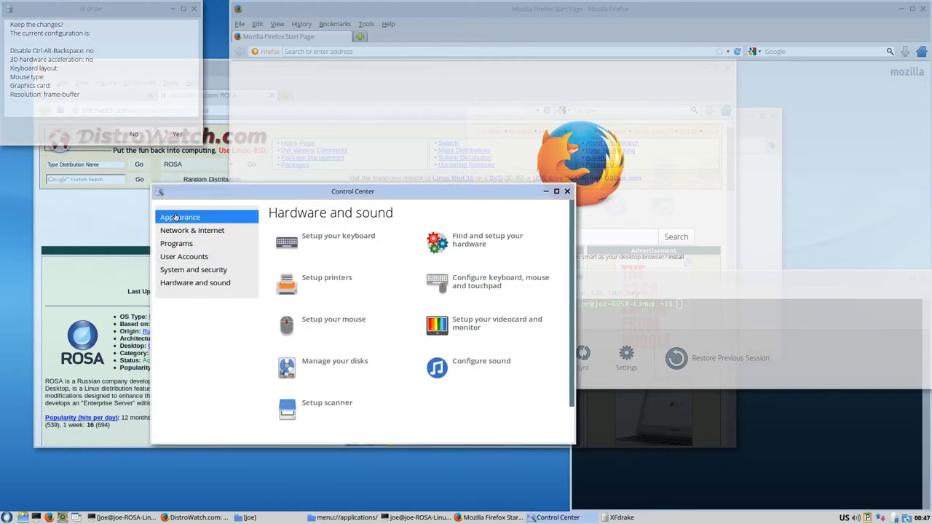
{"action": "left_click", "coordinate": [179, 217]}
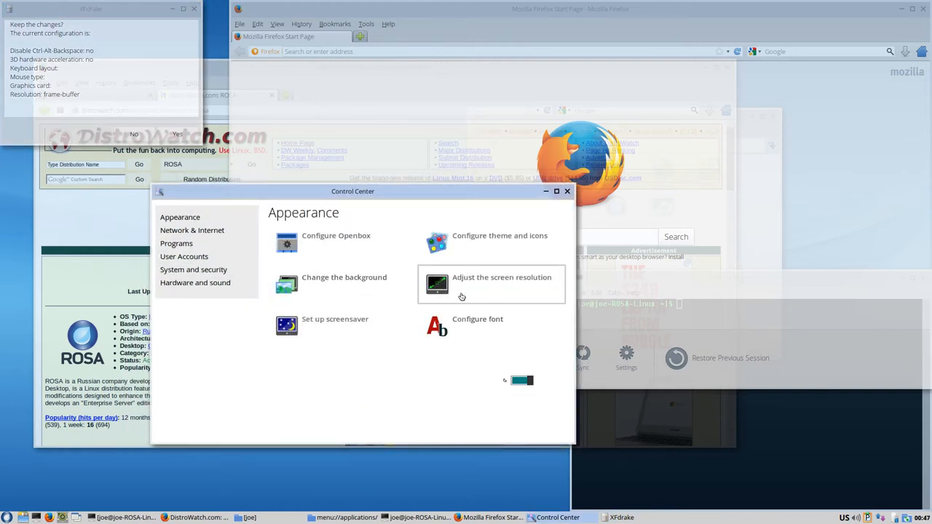
{"action": "mouse_move", "coordinate": [315, 288]}
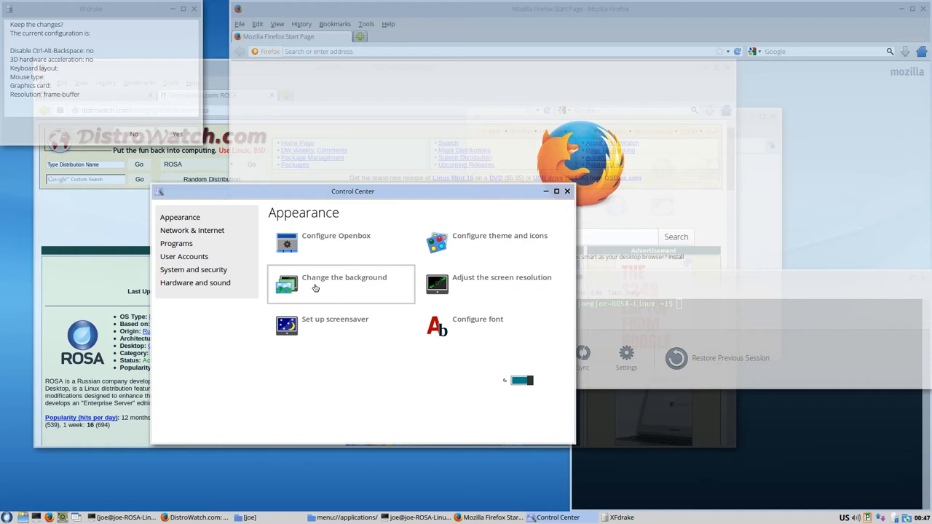
{"action": "mouse_move", "coordinate": [320, 241]}
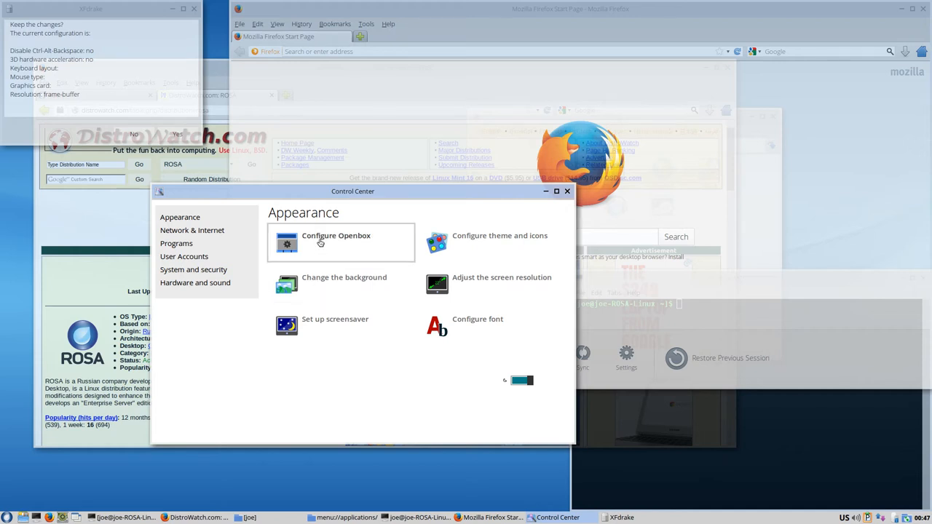
{"action": "left_click", "coordinate": [335, 240]}
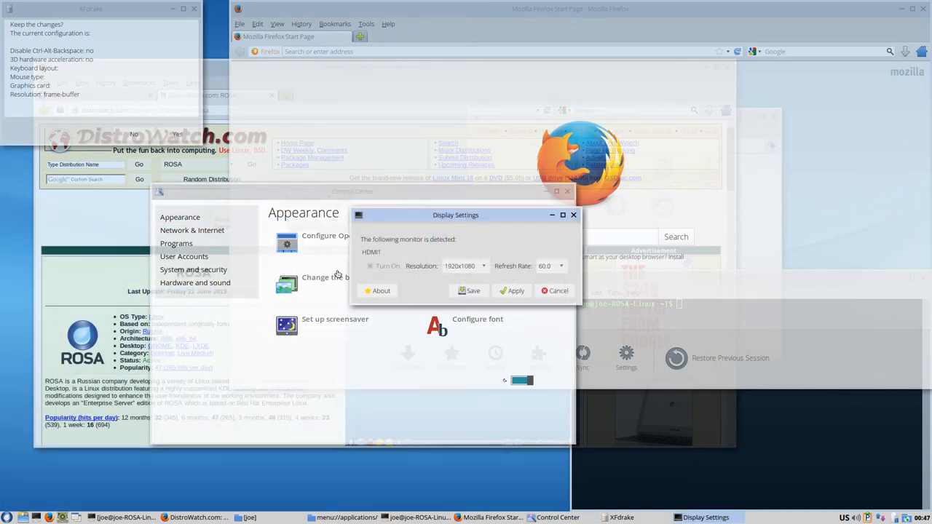
{"action": "left_click", "coordinate": [554, 290]}
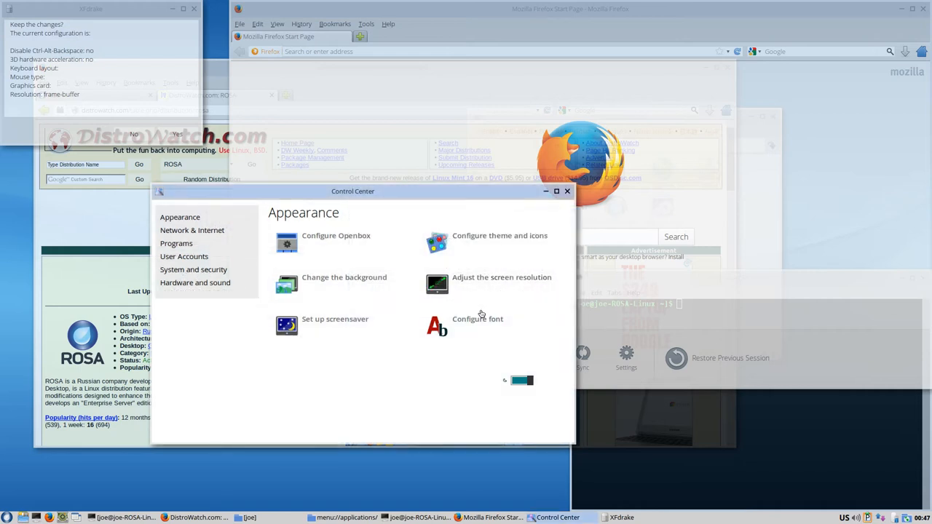
{"action": "mouse_move", "coordinate": [715, 425]}
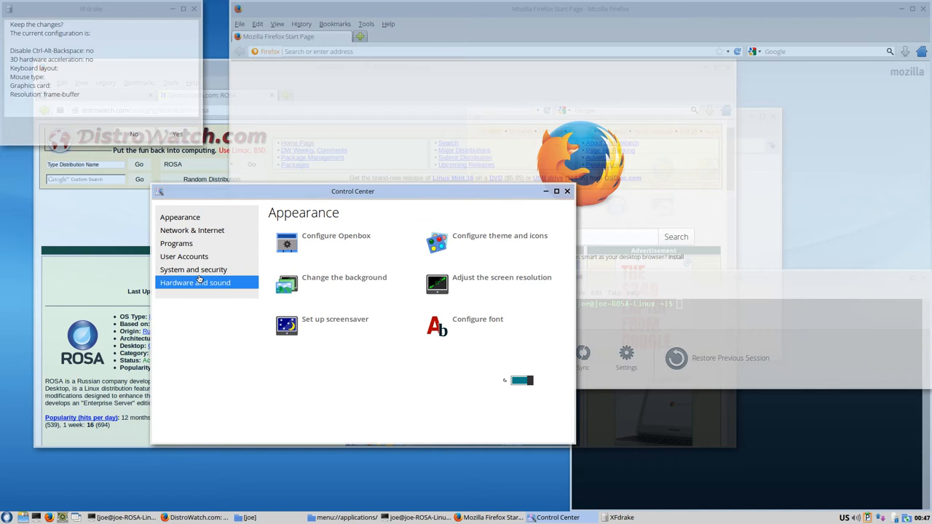
{"action": "left_click", "coordinate": [180, 217]}
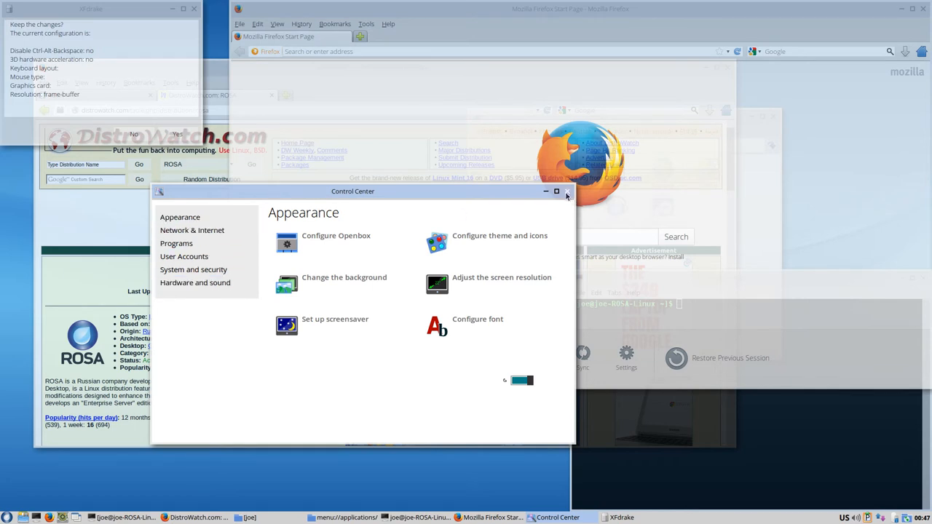
{"action": "left_click", "coordinate": [566, 191]}
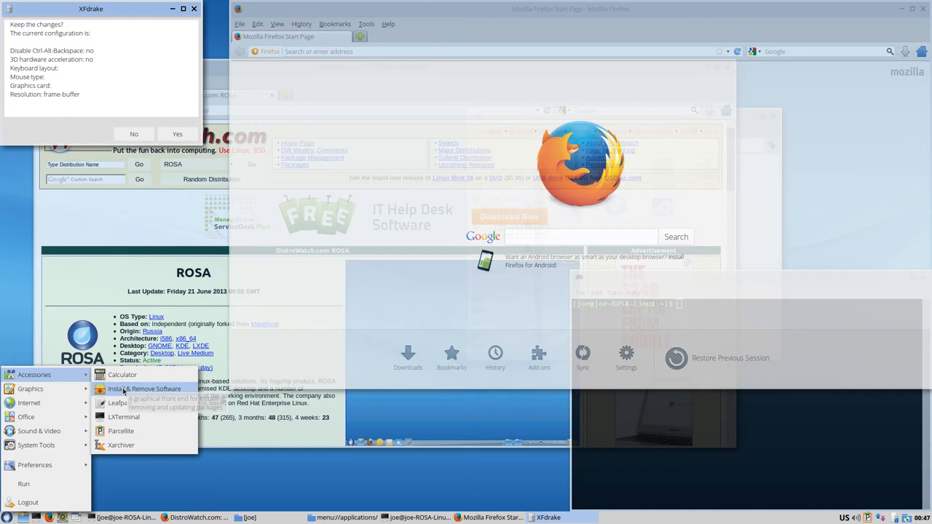
Launch Rpmdrake and check its version under Help > About
{"action": "left_click", "coordinate": [145, 389]}
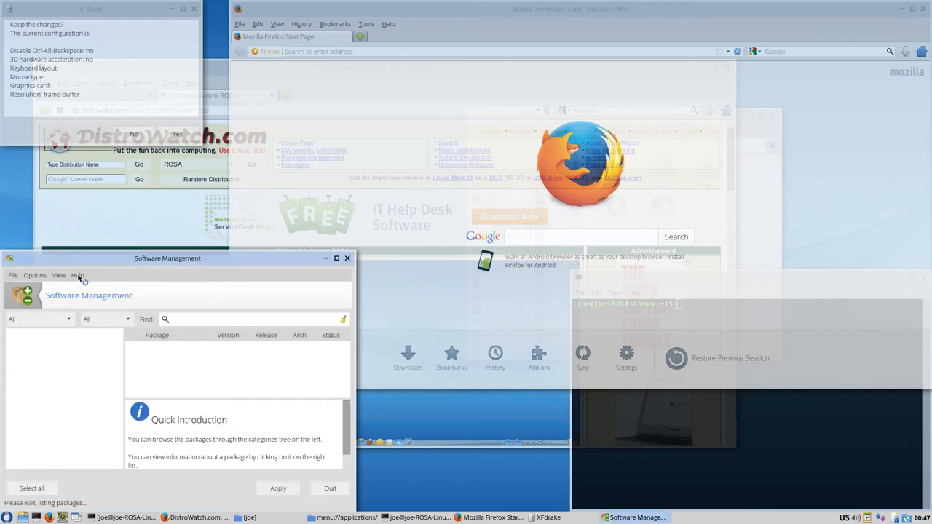
{"action": "left_click", "coordinate": [77, 274]}
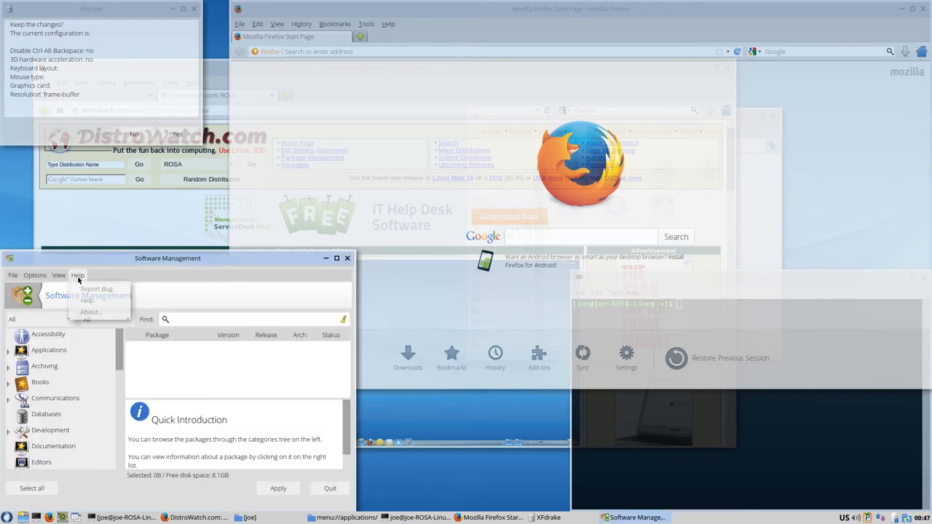
{"action": "left_click", "coordinate": [89, 311]}
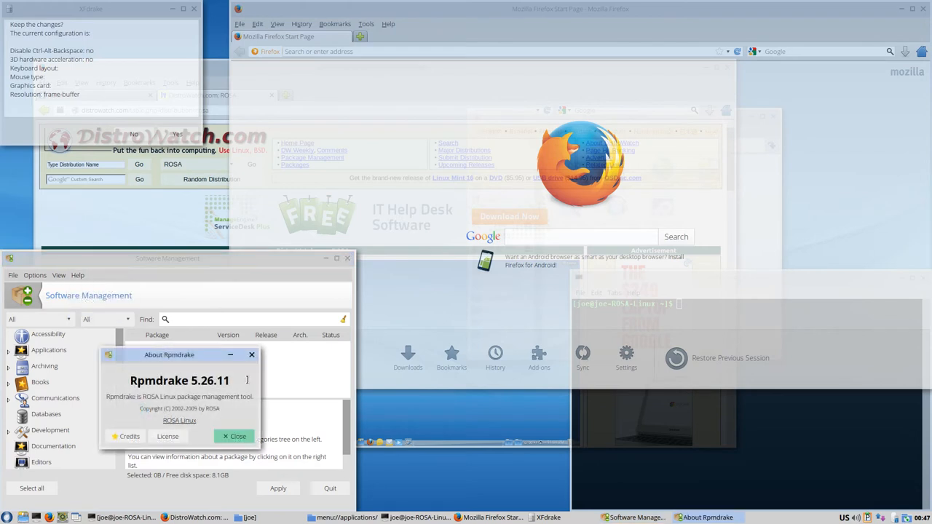
{"action": "left_click", "coordinate": [233, 437]}
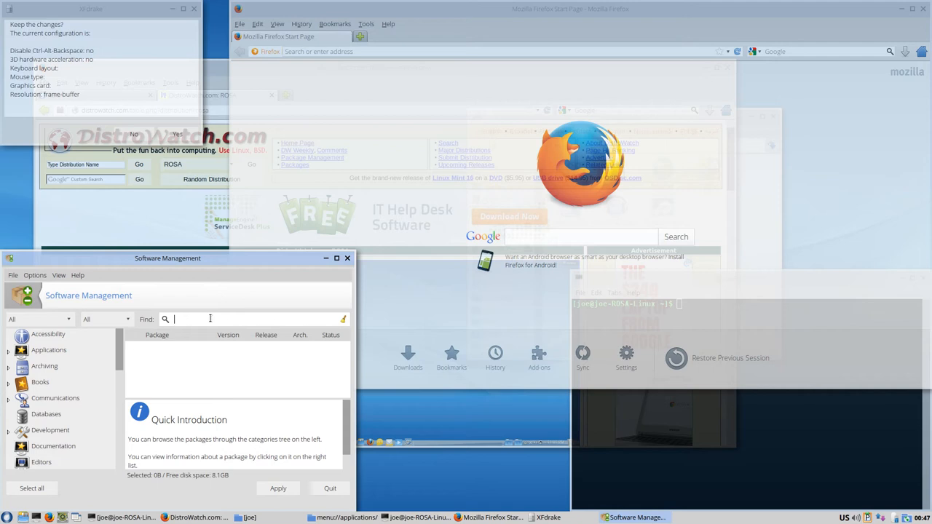
Search packages for 'pianobar' and 'scrib', then close Rpmdrake
{"action": "type", "text": "pianobar"}
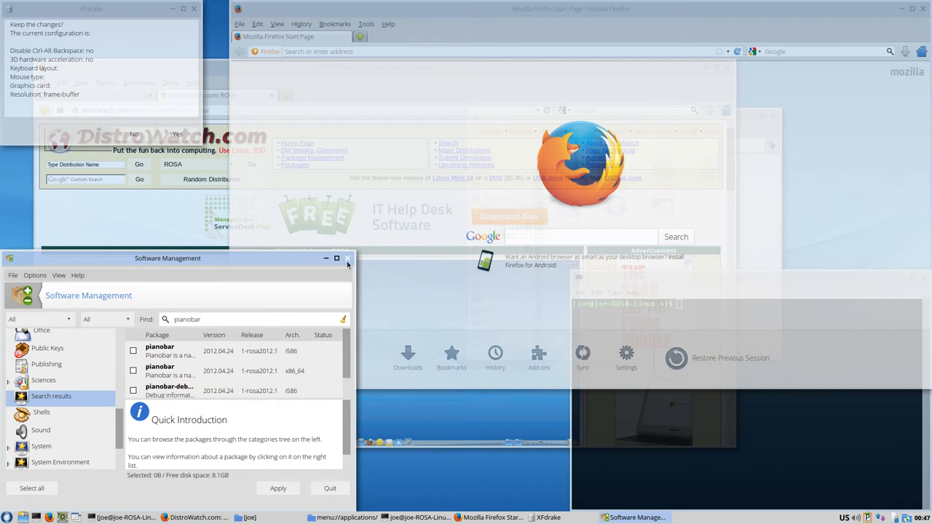
{"action": "type", "text": "scrib"}
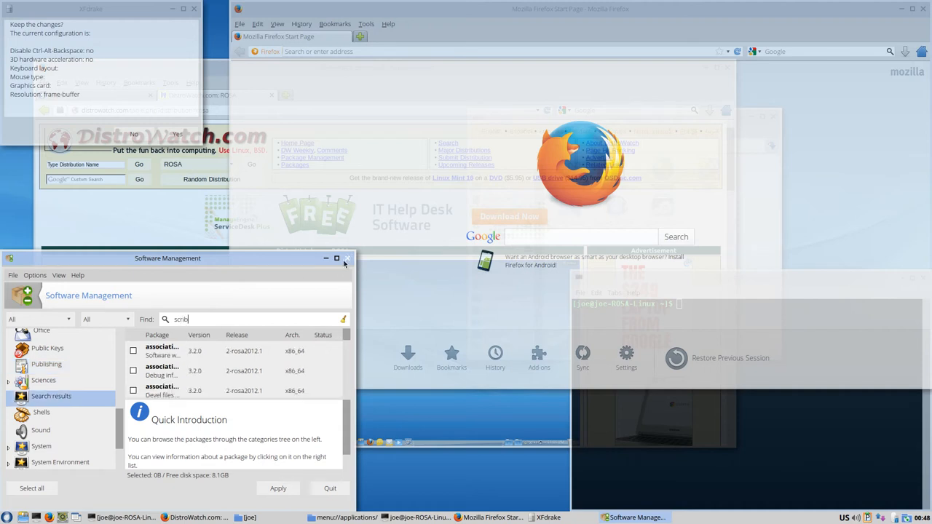
{"action": "left_click", "coordinate": [337, 258]}
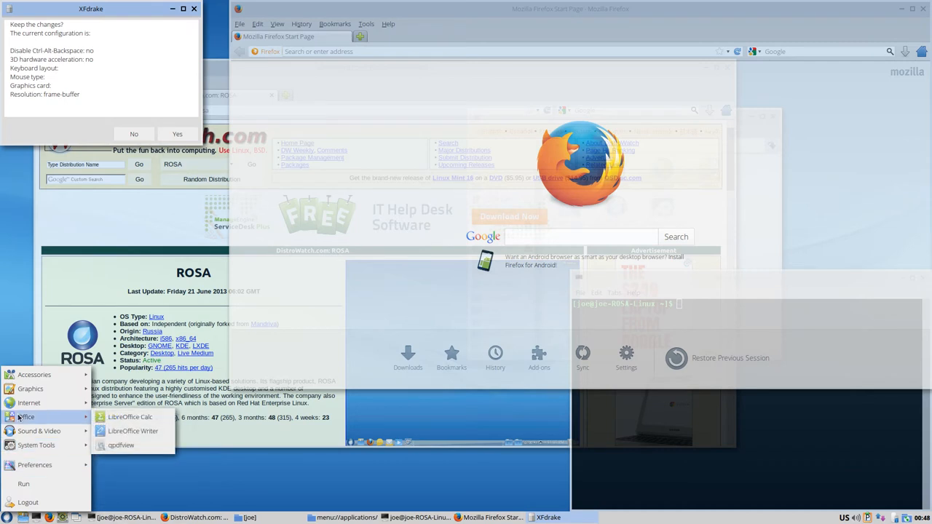
Open and close a LibreOffice Writer document, then launch FileZilla, dismiss its welcome, and close it
{"action": "left_click", "coordinate": [130, 417]}
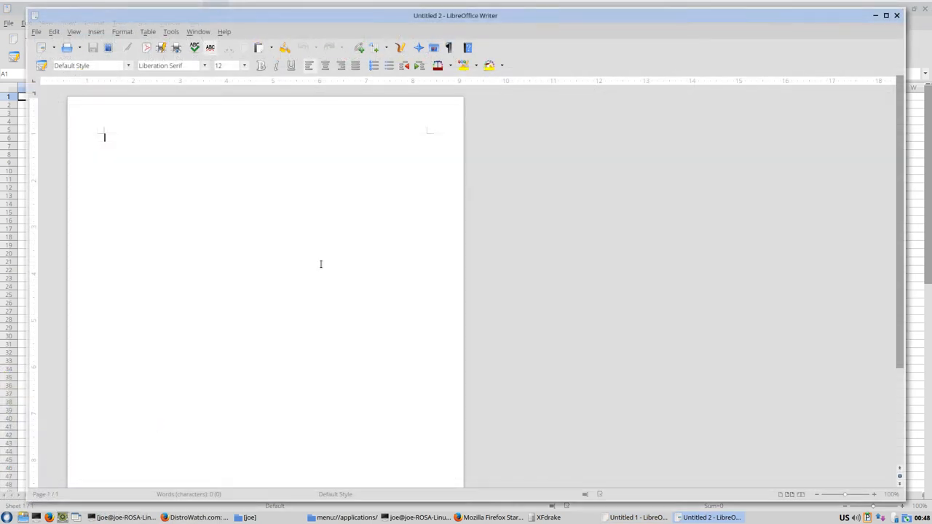
{"action": "left_click", "coordinate": [634, 517]}
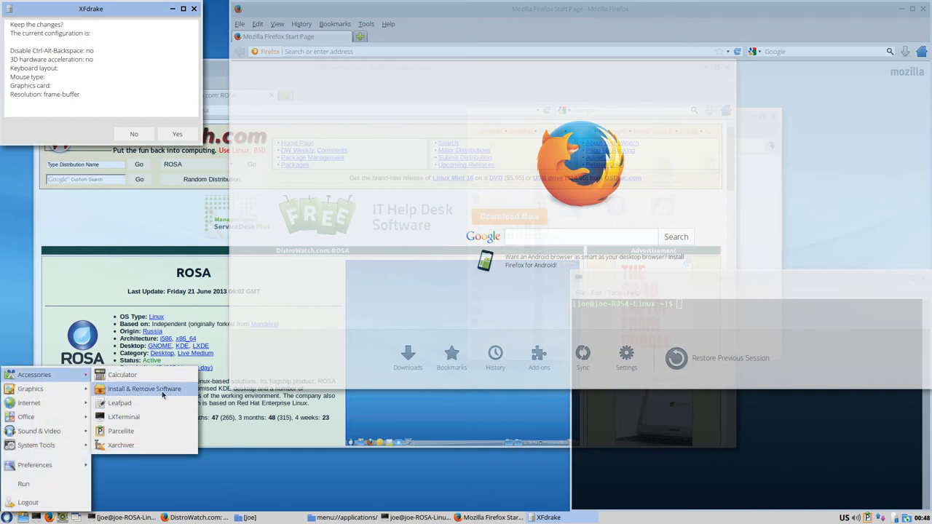
{"action": "left_click", "coordinate": [437, 234]}
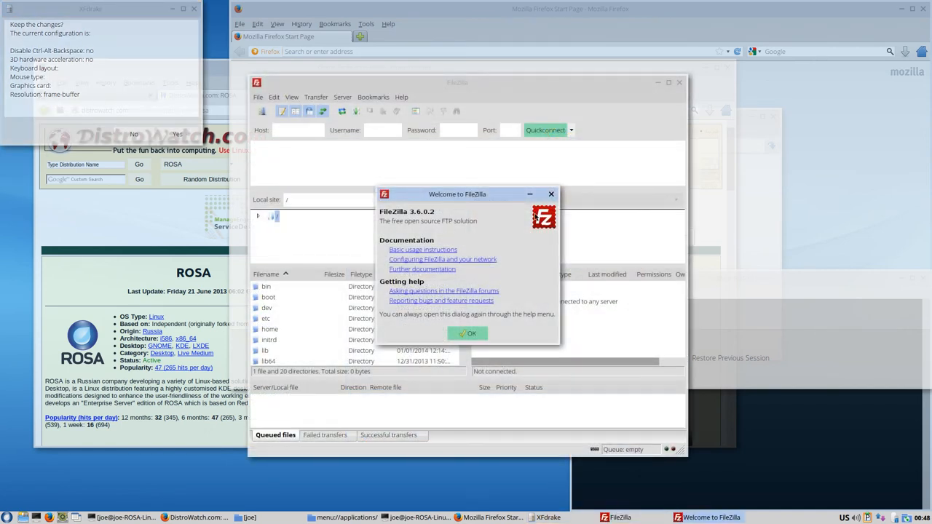
{"action": "left_click", "coordinate": [466, 333]}
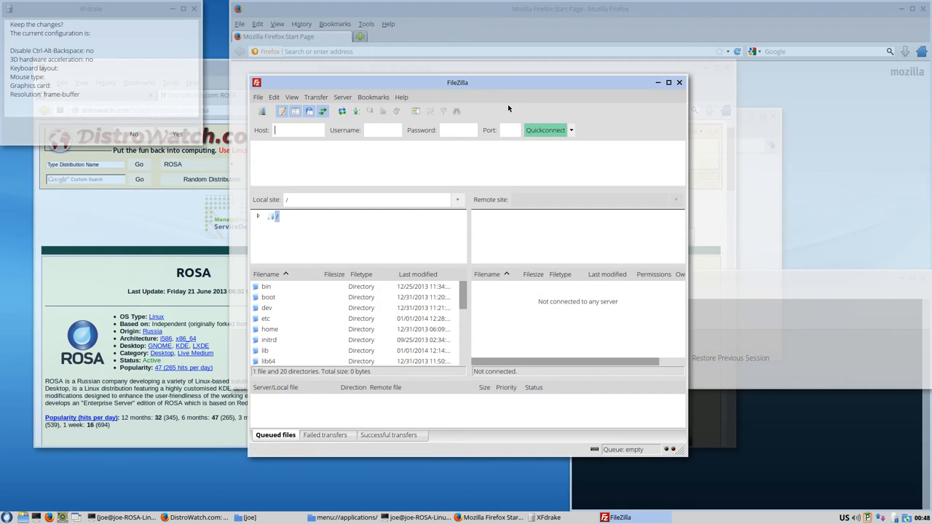
{"action": "mouse_move", "coordinate": [377, 112]}
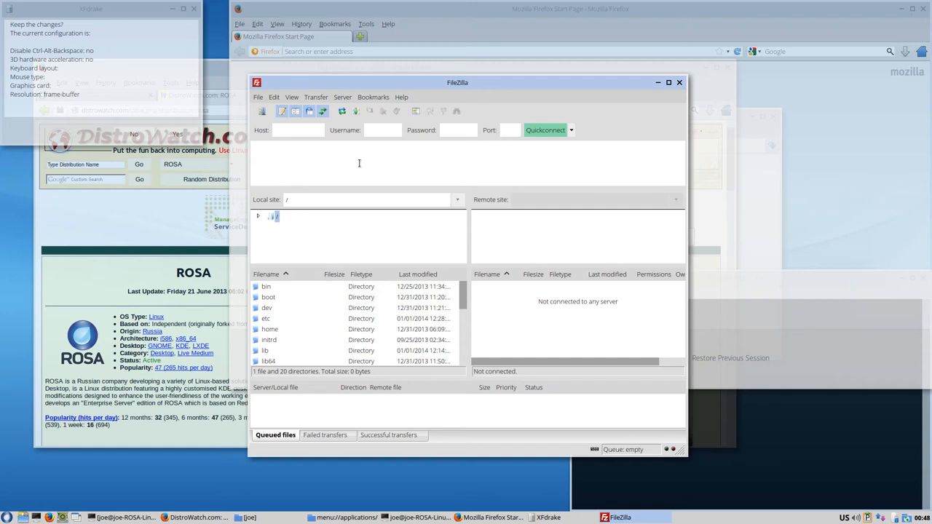
{"action": "left_click", "coordinate": [297, 130]}
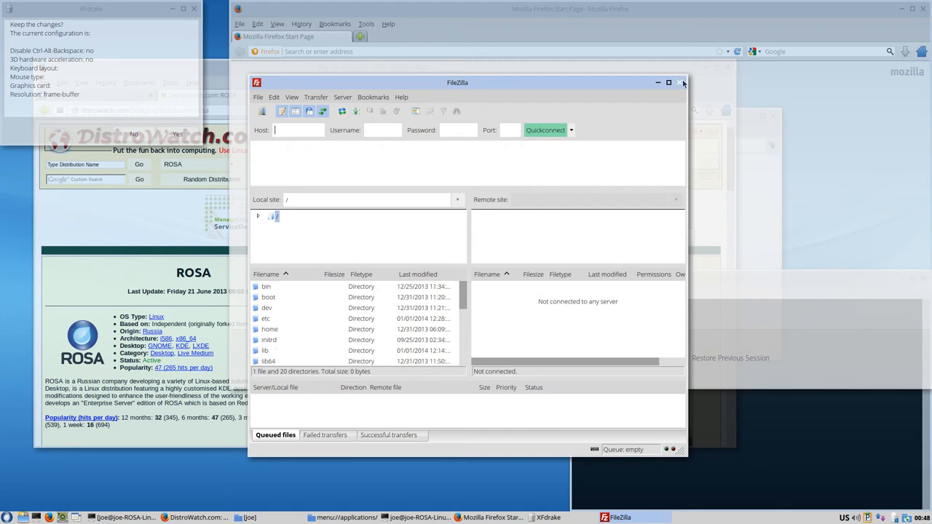
{"action": "left_click", "coordinate": [683, 83]}
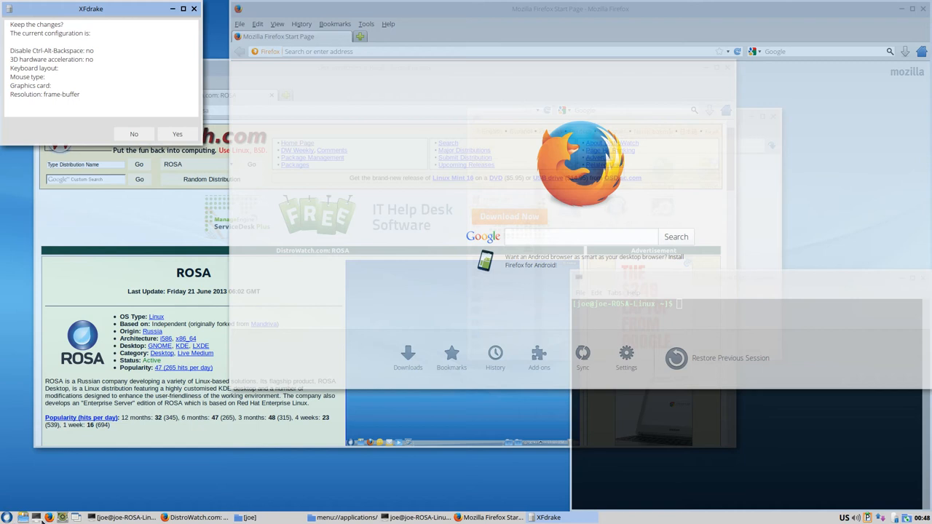
Open the applications menu and browse Sound & Video, System Tools and Preferences submenus
{"action": "left_click", "coordinate": [26, 418]}
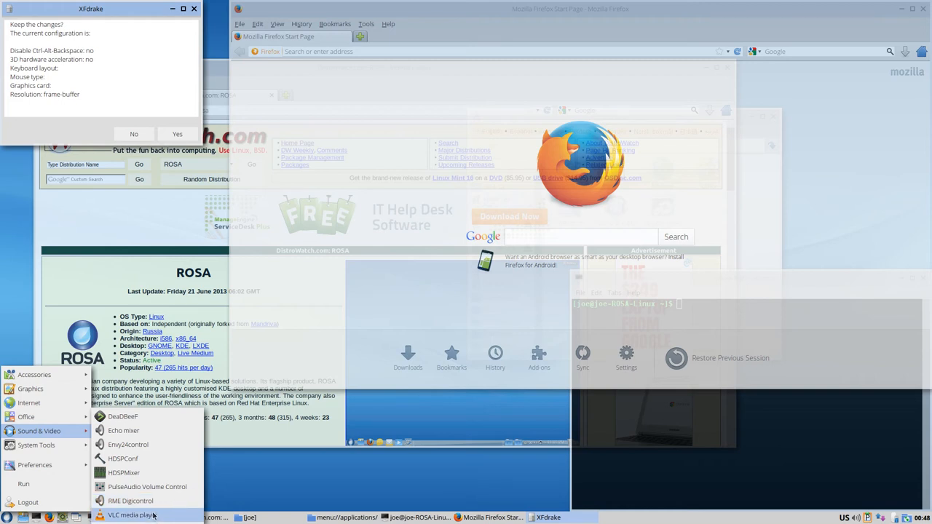
{"action": "left_click", "coordinate": [132, 513]}
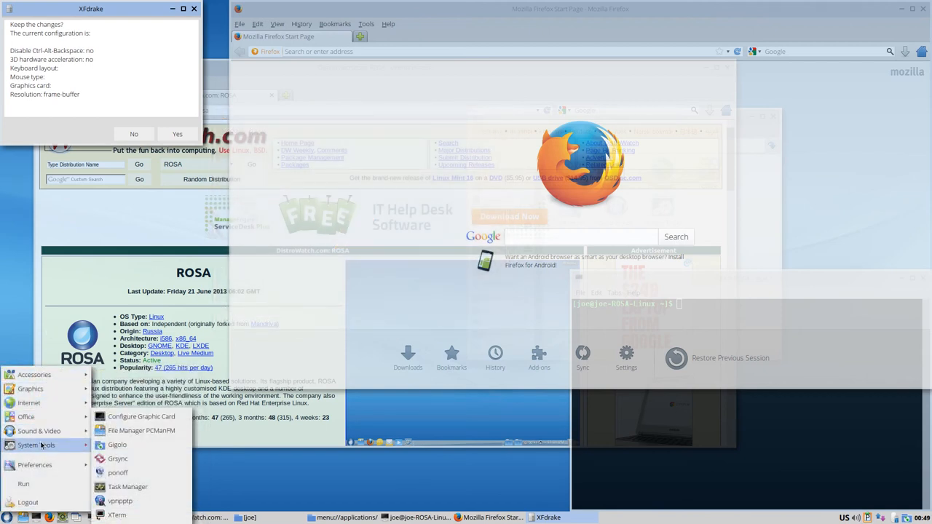
{"action": "mouse_move", "coordinate": [139, 445]}
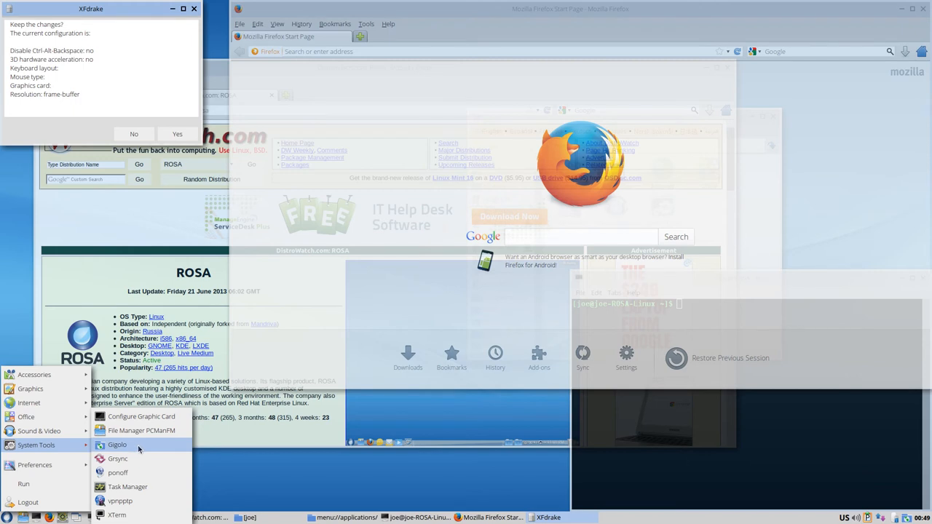
{"action": "mouse_move", "coordinate": [119, 499]}
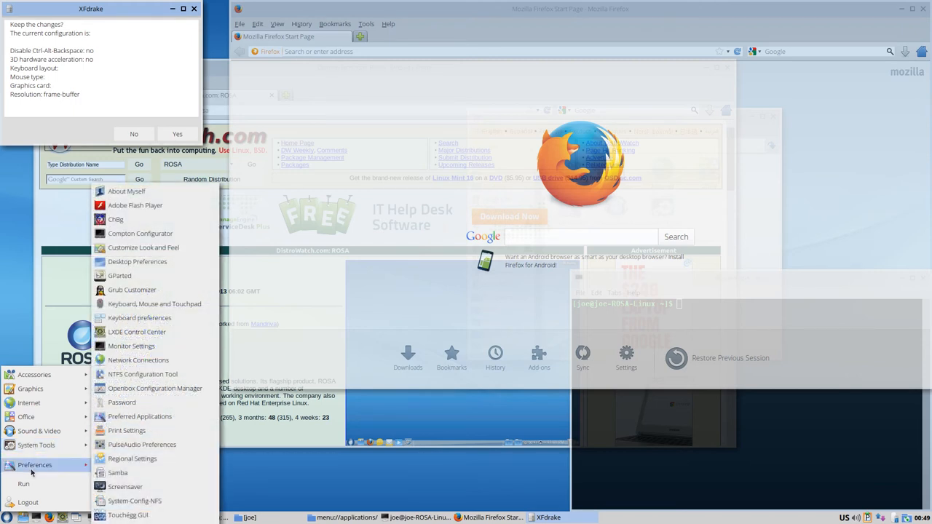
{"action": "mouse_move", "coordinate": [137, 262]}
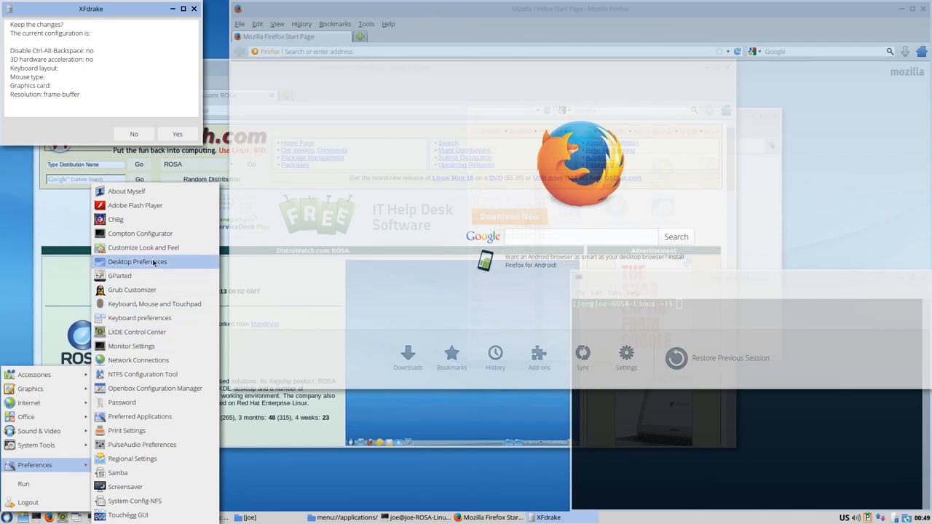
{"action": "mouse_move", "coordinate": [41, 333]}
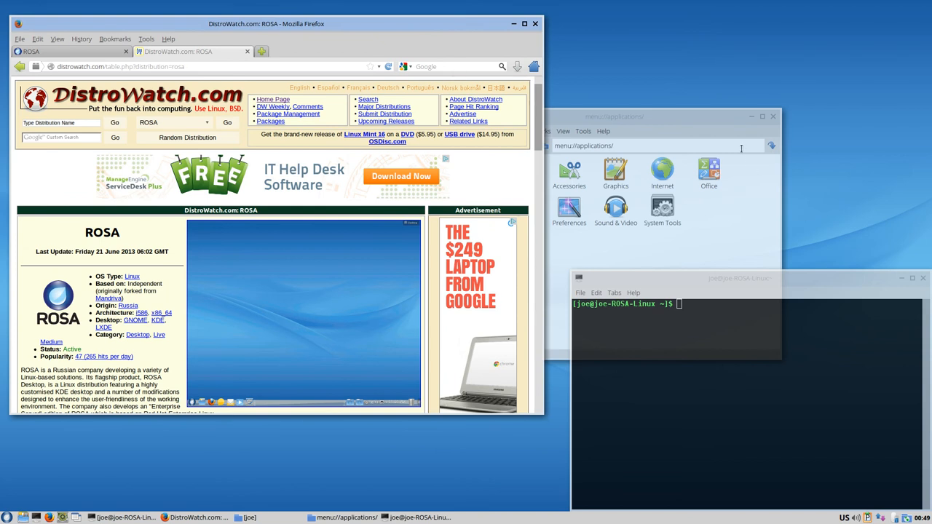
{"action": "mouse_move", "coordinate": [697, 118]}
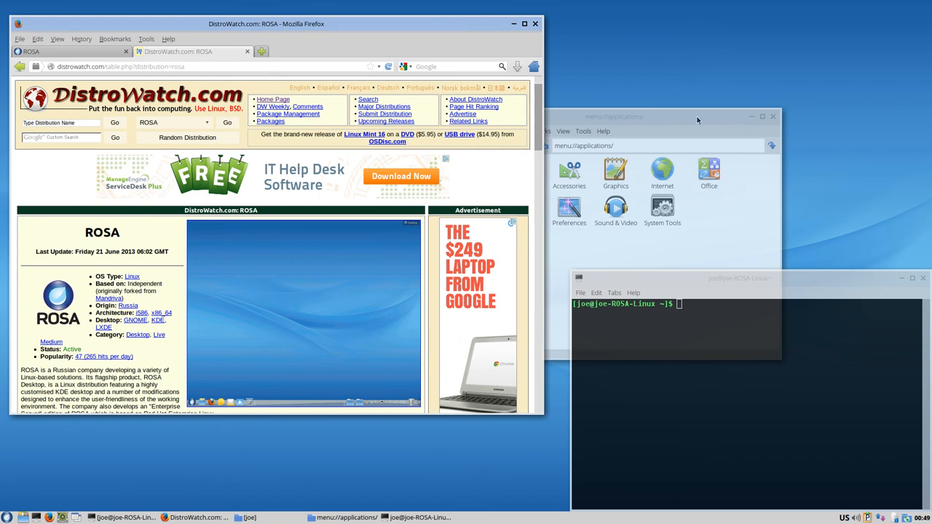
{"action": "mouse_move", "coordinate": [696, 109]}
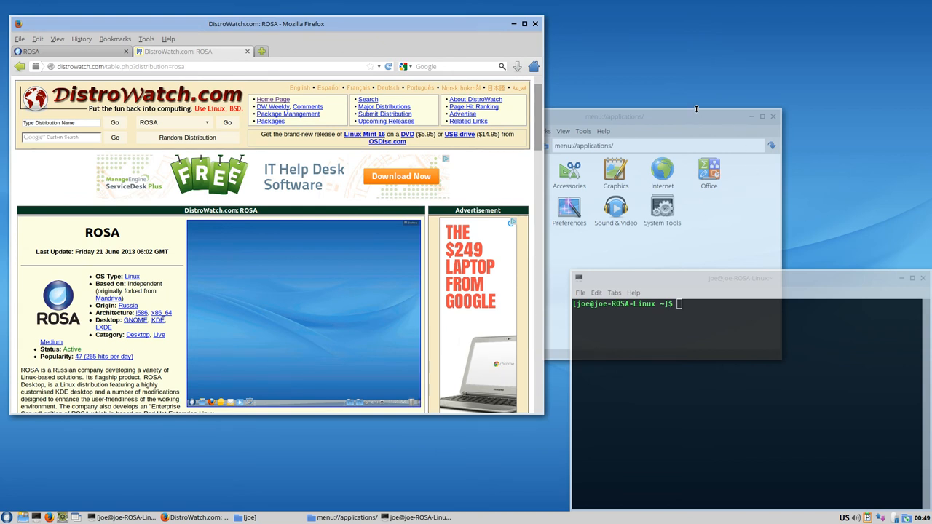
Maximize Firefox, view the ROSA screenshot rosa.png full size, then close that tab
{"action": "scroll", "scroll_direction": "down", "scroll_amount": 3}
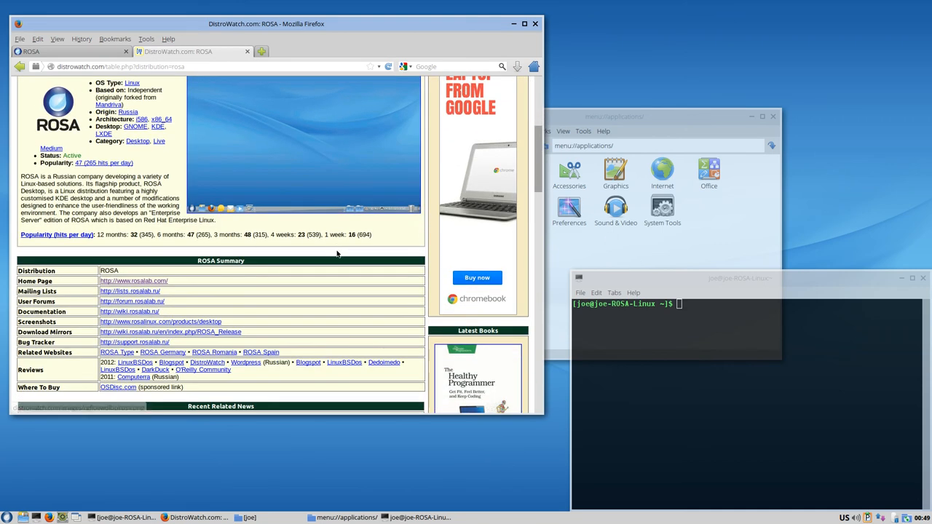
{"action": "scroll", "scroll_direction": "up", "scroll_amount": 3}
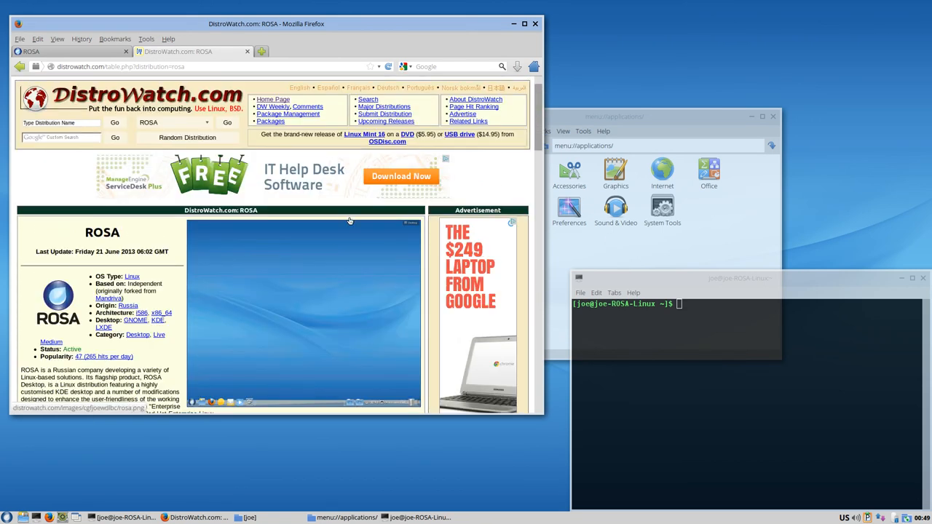
{"action": "left_click", "coordinate": [516, 23]}
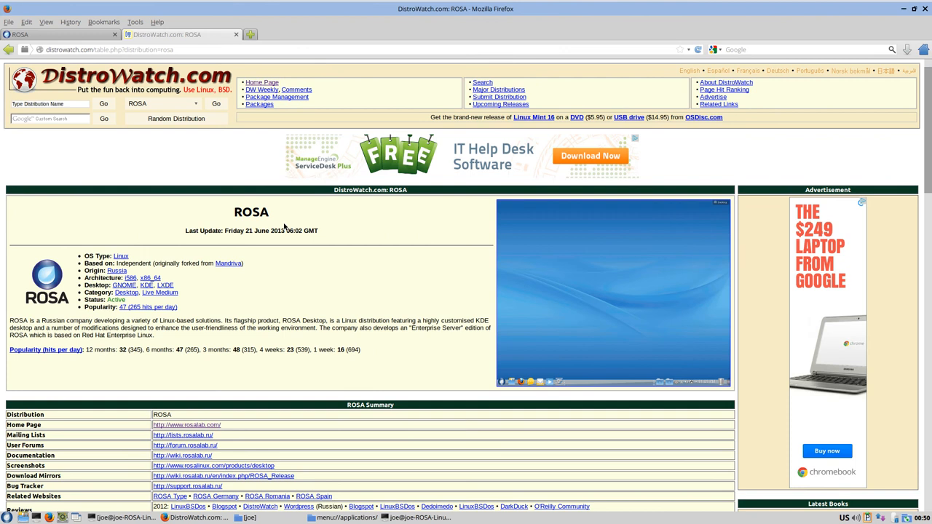
{"action": "scroll", "scroll_direction": "down", "scroll_amount": 3}
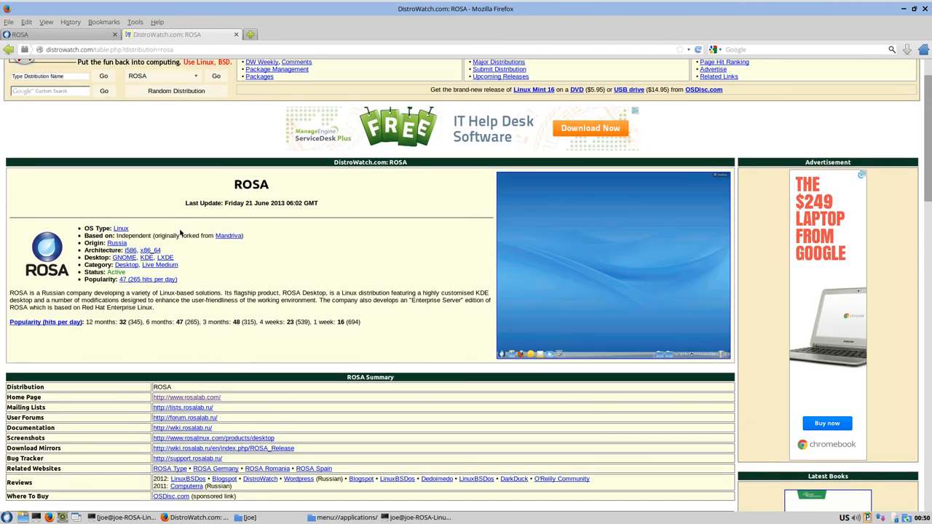
{"action": "mouse_move", "coordinate": [188, 292]}
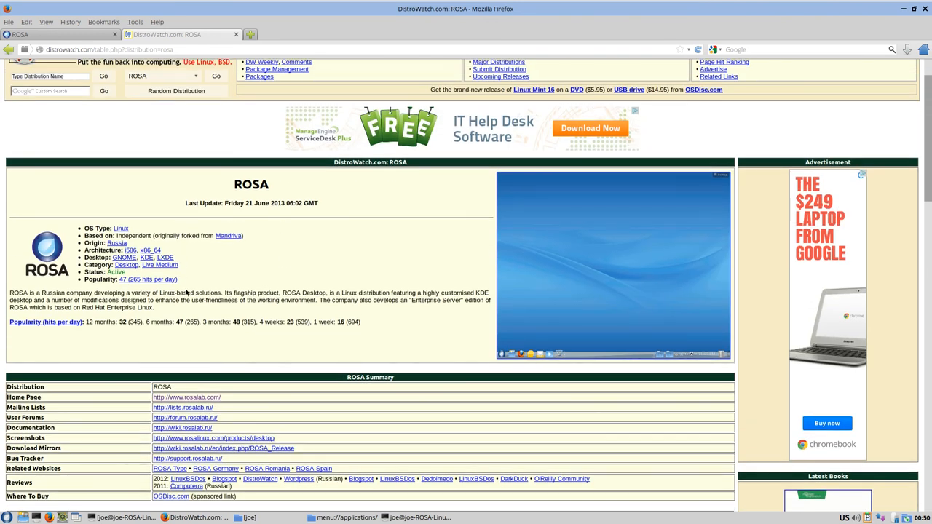
{"action": "mouse_move", "coordinate": [187, 274]}
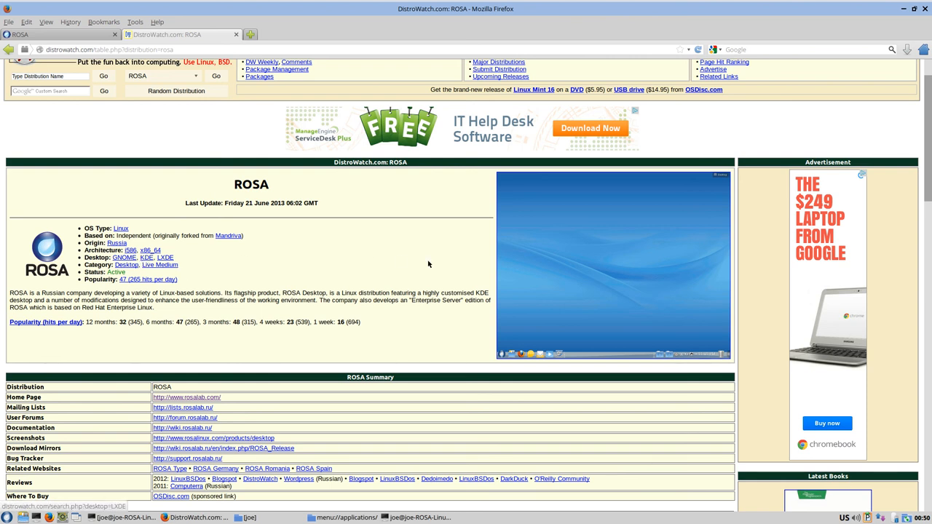
{"action": "left_click", "coordinate": [613, 268]}
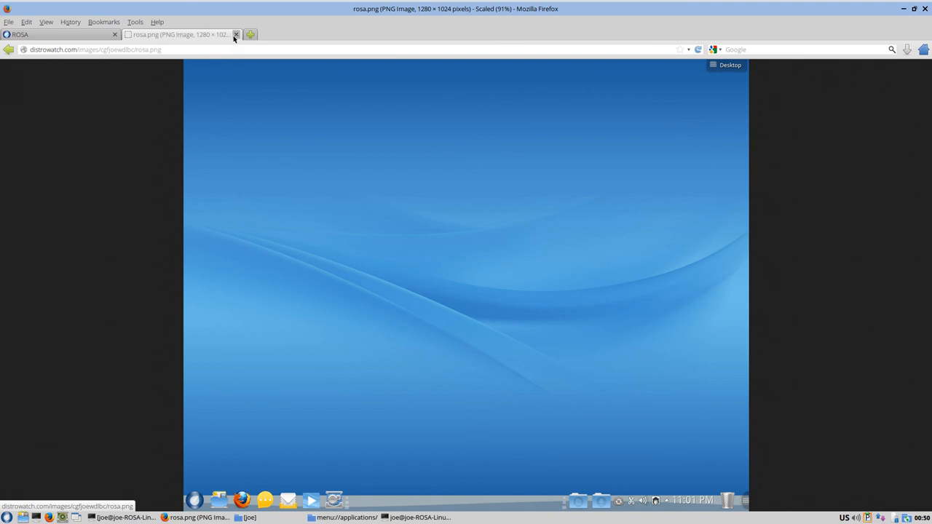
{"action": "left_click", "coordinate": [235, 34]}
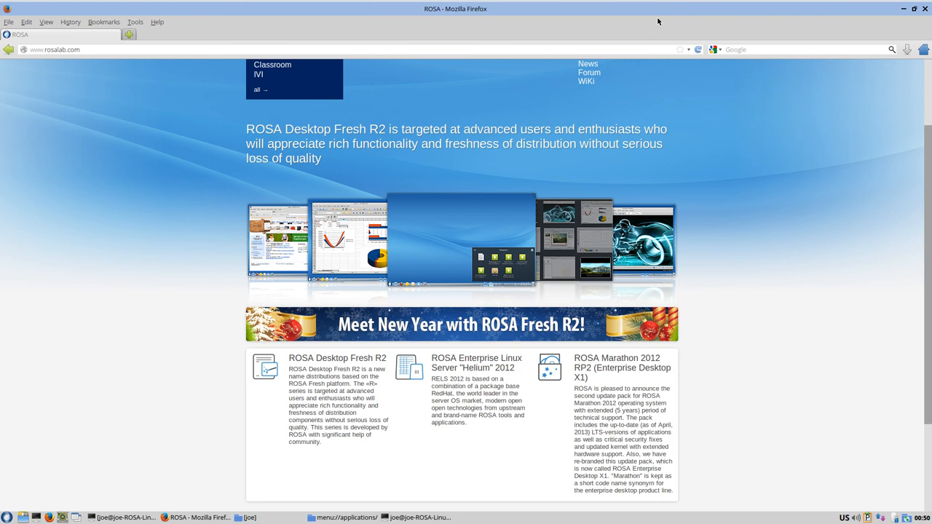
{"action": "mouse_move", "coordinate": [917, 8]}
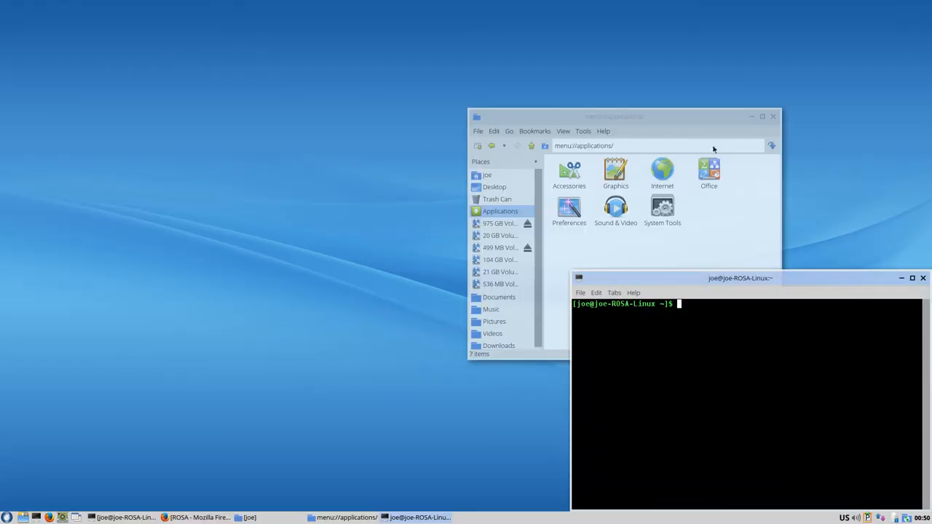
Close the PCManFM home folder window and move the terminal to the desktop centre
{"action": "left_click", "coordinate": [612, 116]}
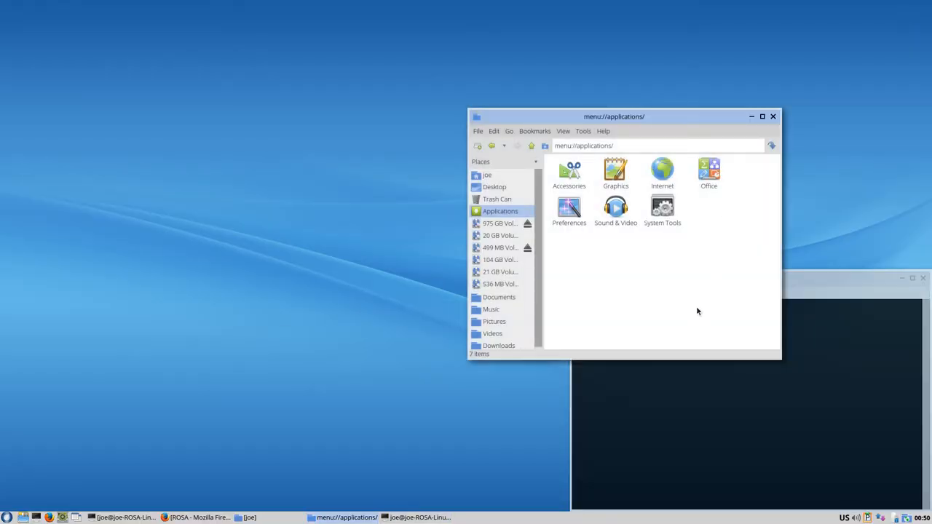
{"action": "mouse_move", "coordinate": [679, 369]}
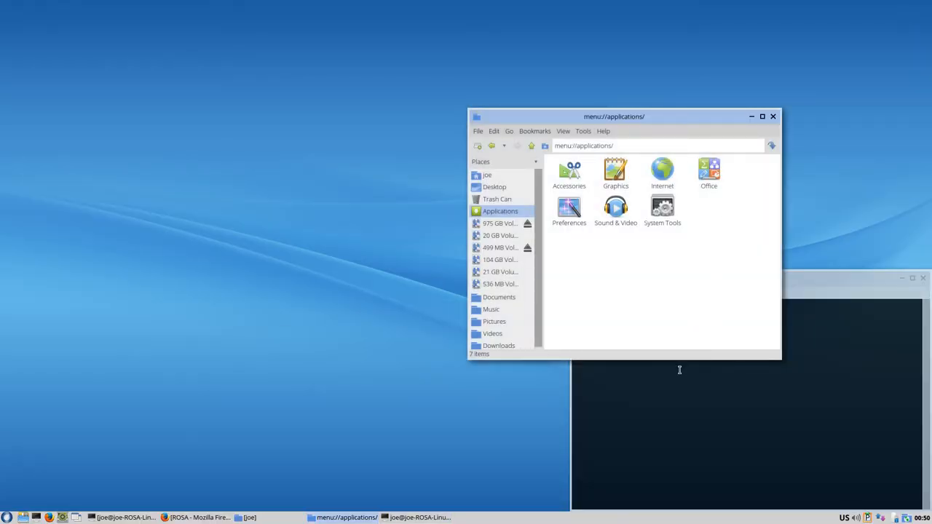
{"action": "mouse_move", "coordinate": [671, 397]}
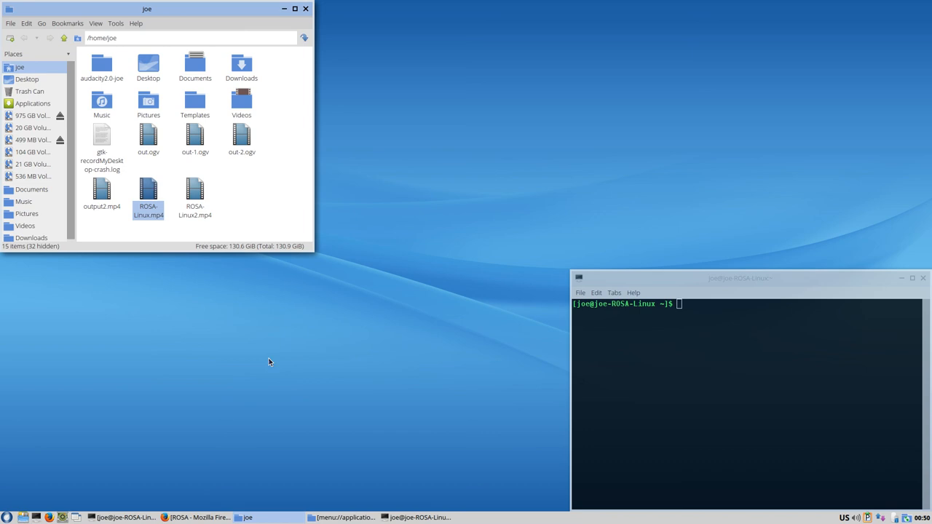
{"action": "mouse_move", "coordinate": [193, 484]}
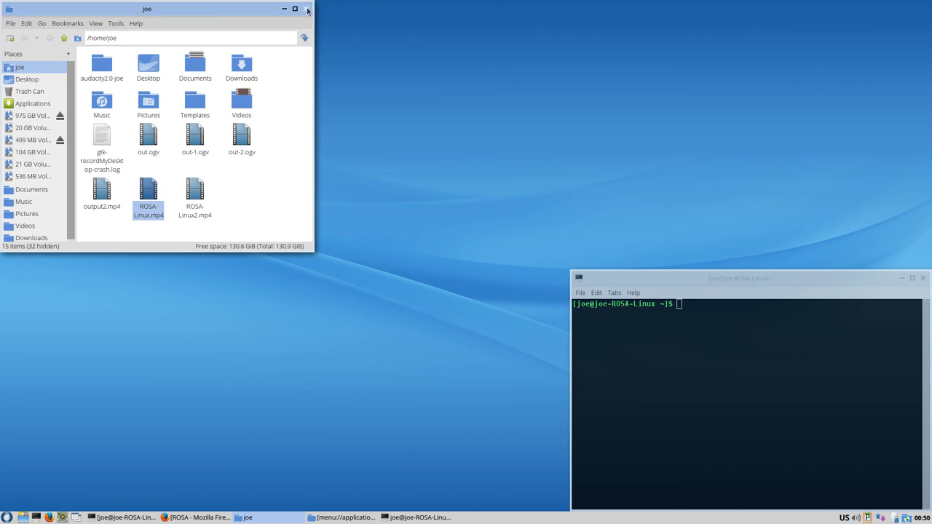
{"action": "left_click", "coordinate": [319, 8]}
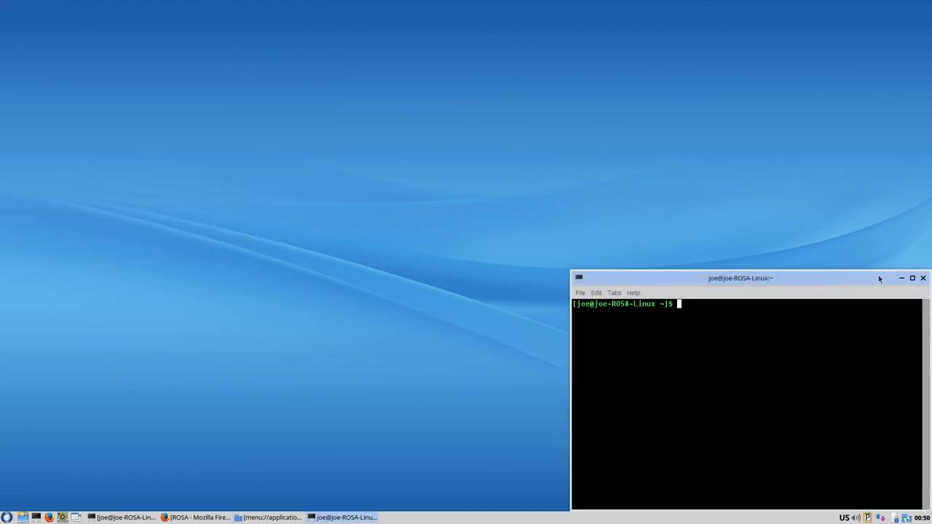
{"action": "left_click_drag", "start_coordinate": [740, 277], "coordinate": [568, 165]}
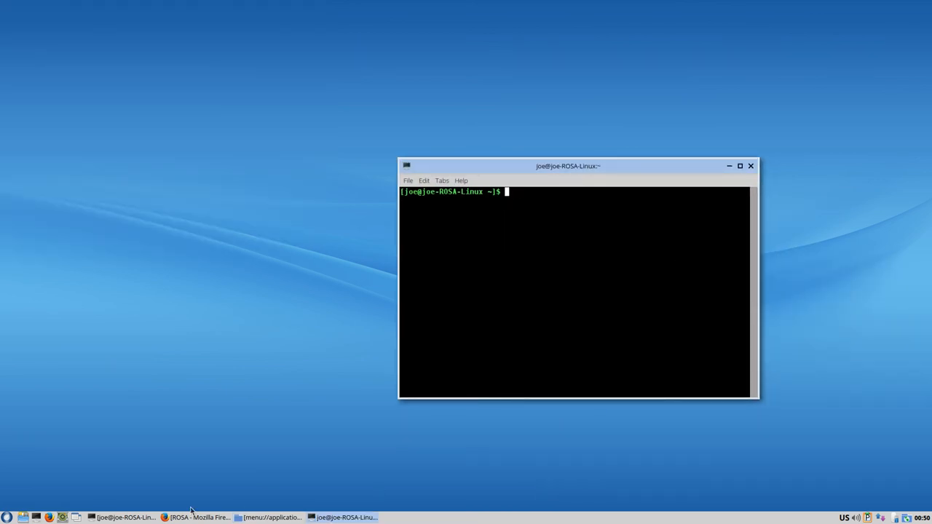